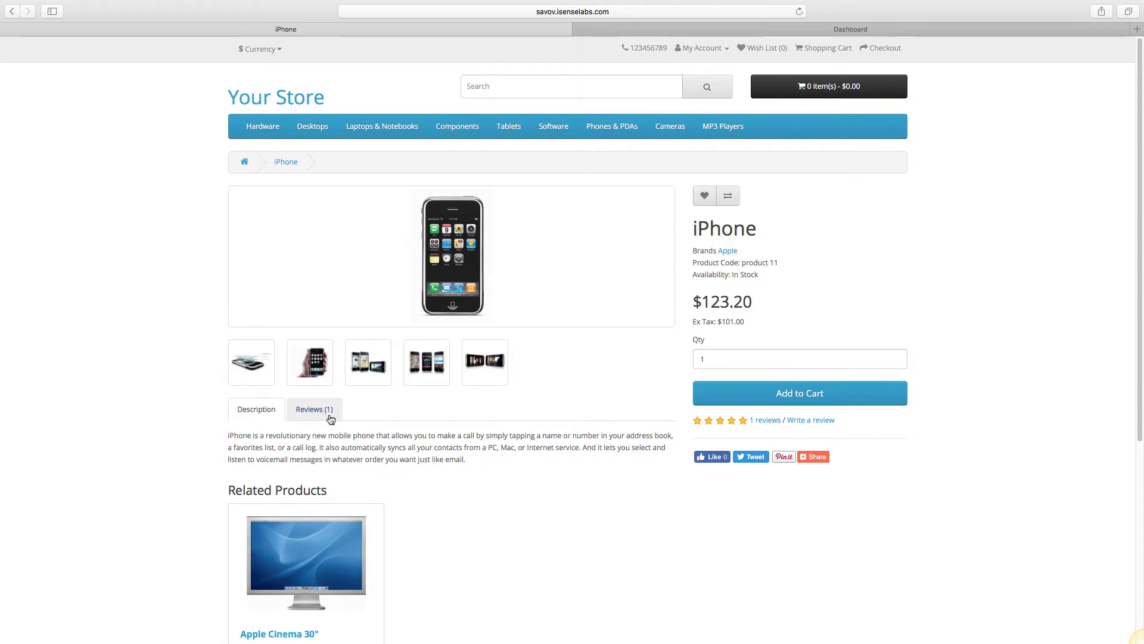
Show the iPhone's Reviews (1) tab and scroll down to the write-a-review form
click(313, 409)
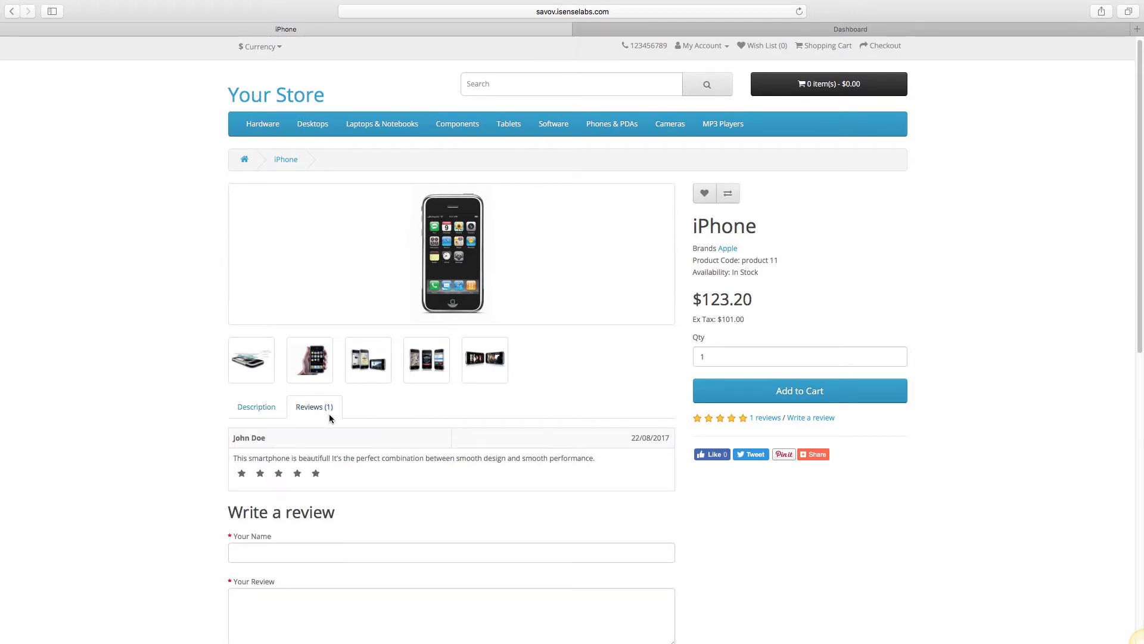
scroll(down, 3)
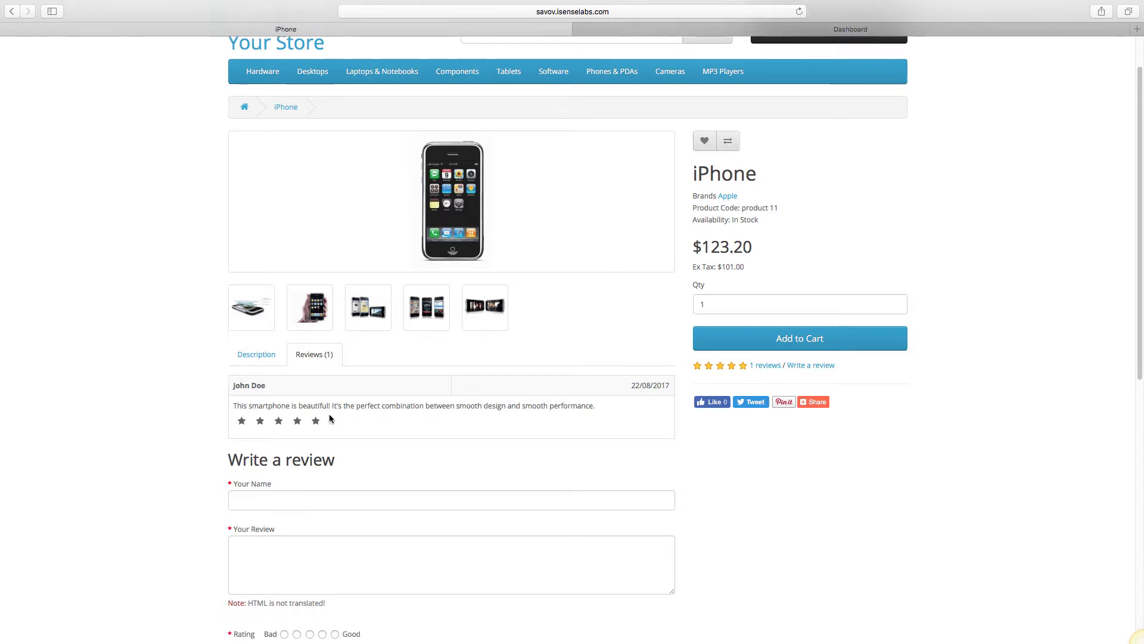
scroll(down, 3)
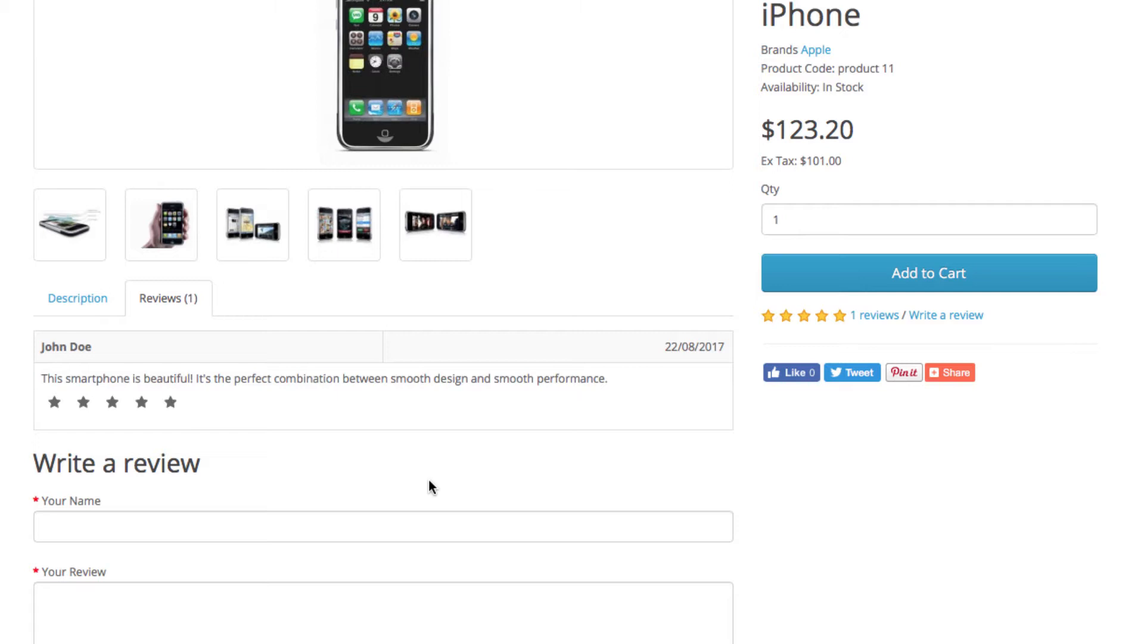
mouse_move(419, 498)
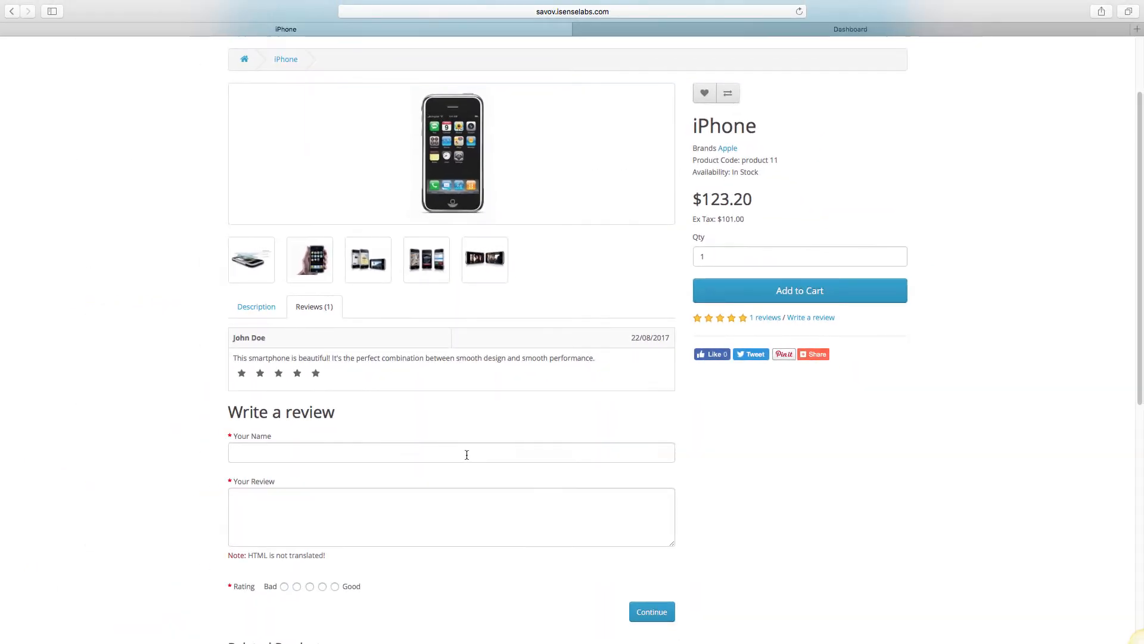
Enter reviewer name 'John Goodman' and a review praising the long-awaited iPhone
click(451, 453)
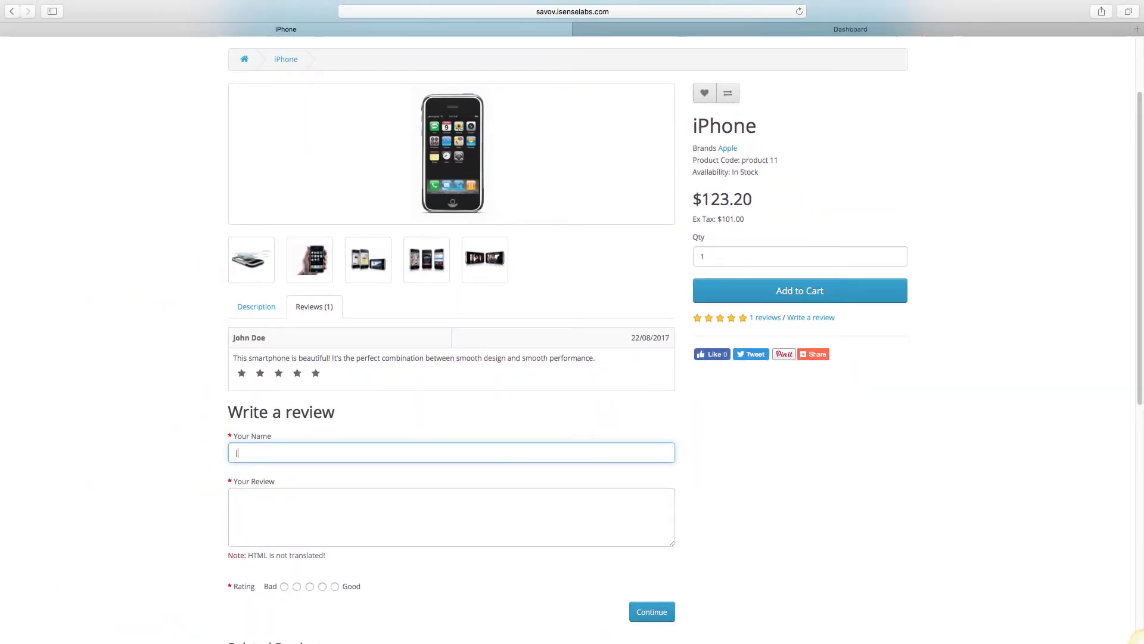
text(John Go)
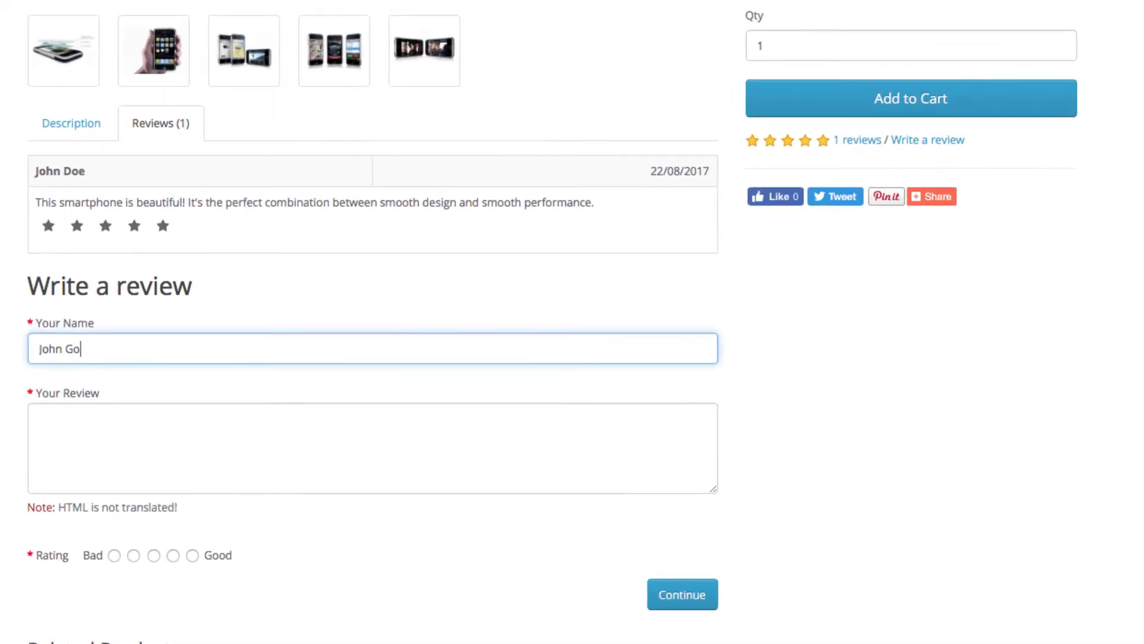
text(odman)
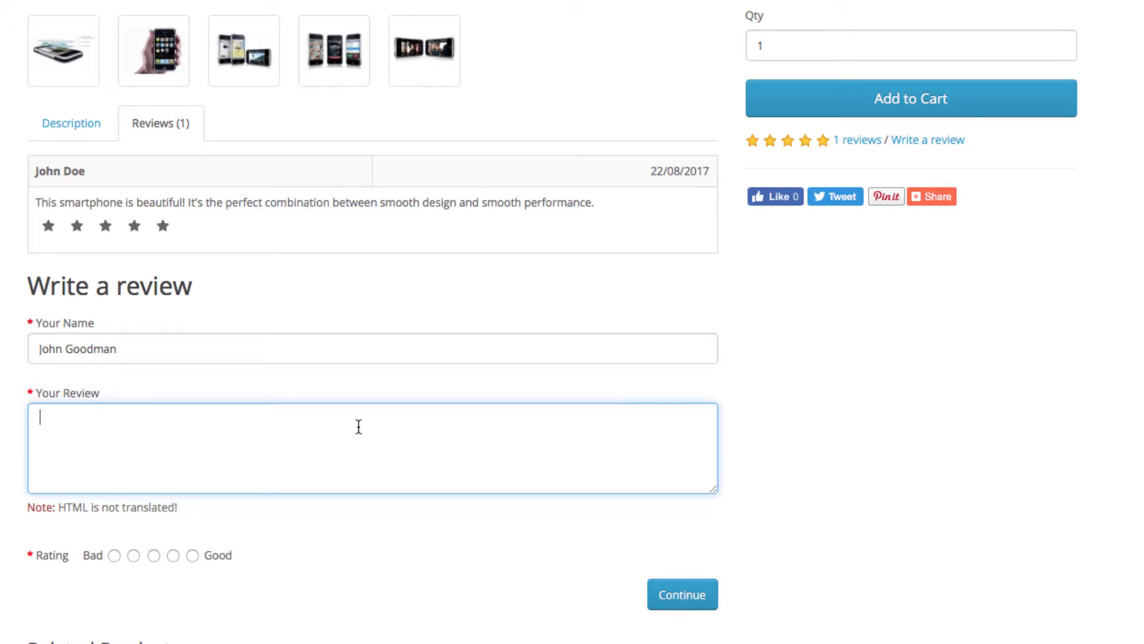
text(I have)
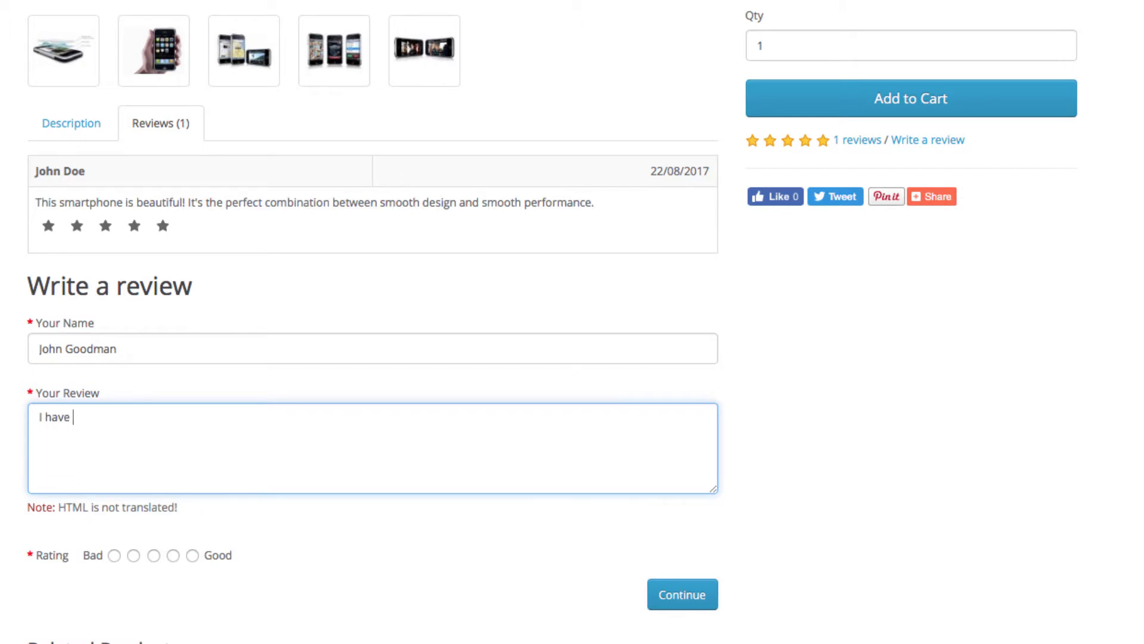
text(been dreaming o)
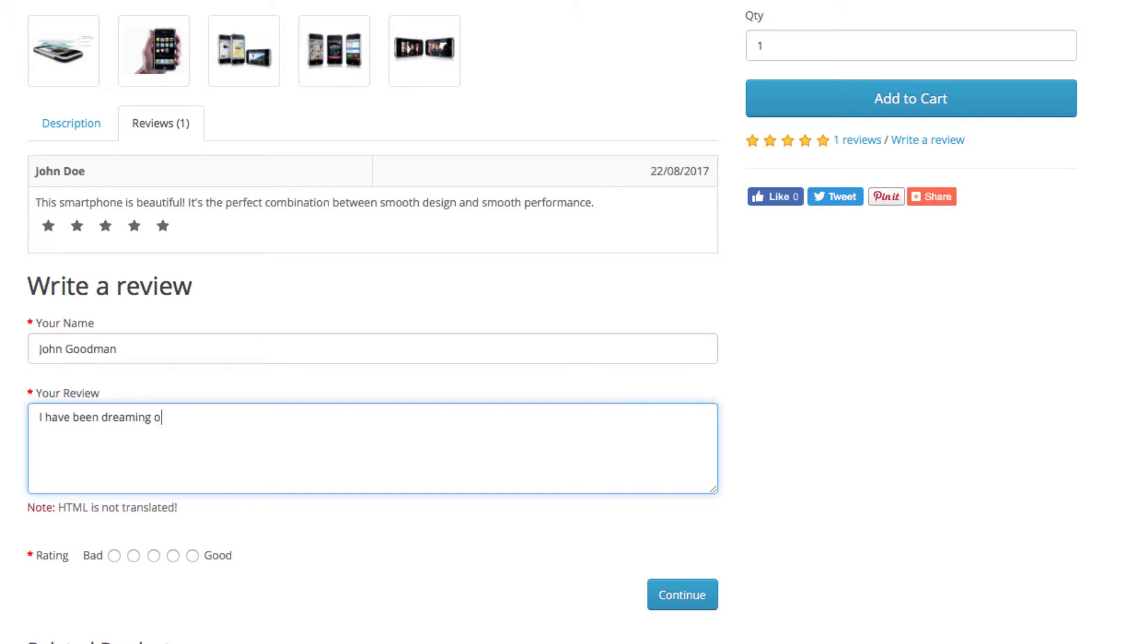
text(f using the iPhone for quite)
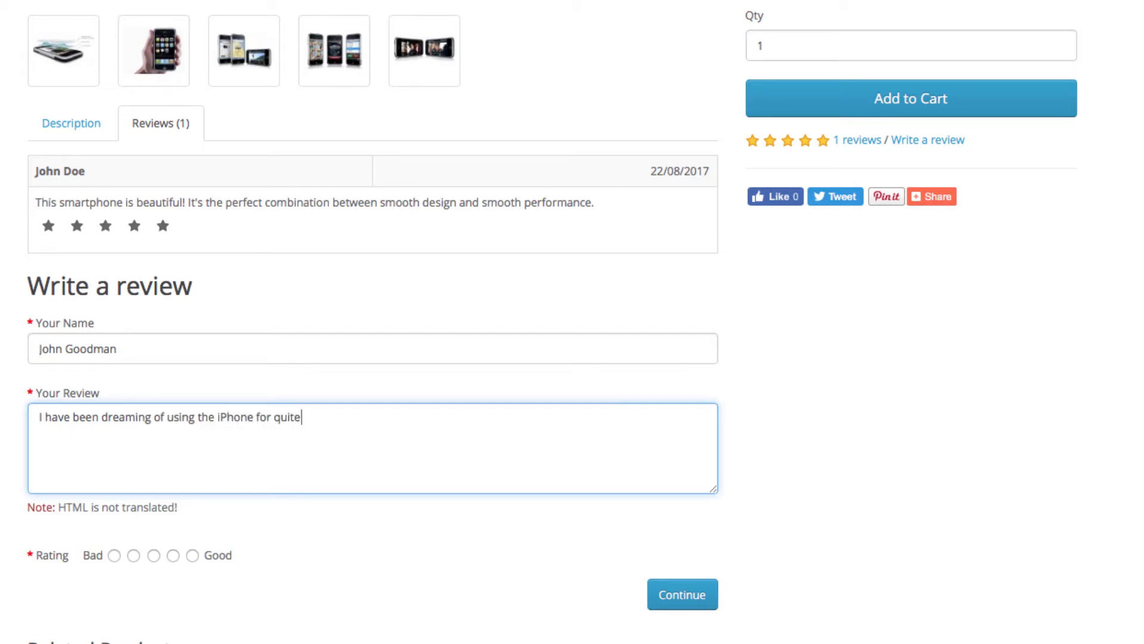
text(a while and finally)
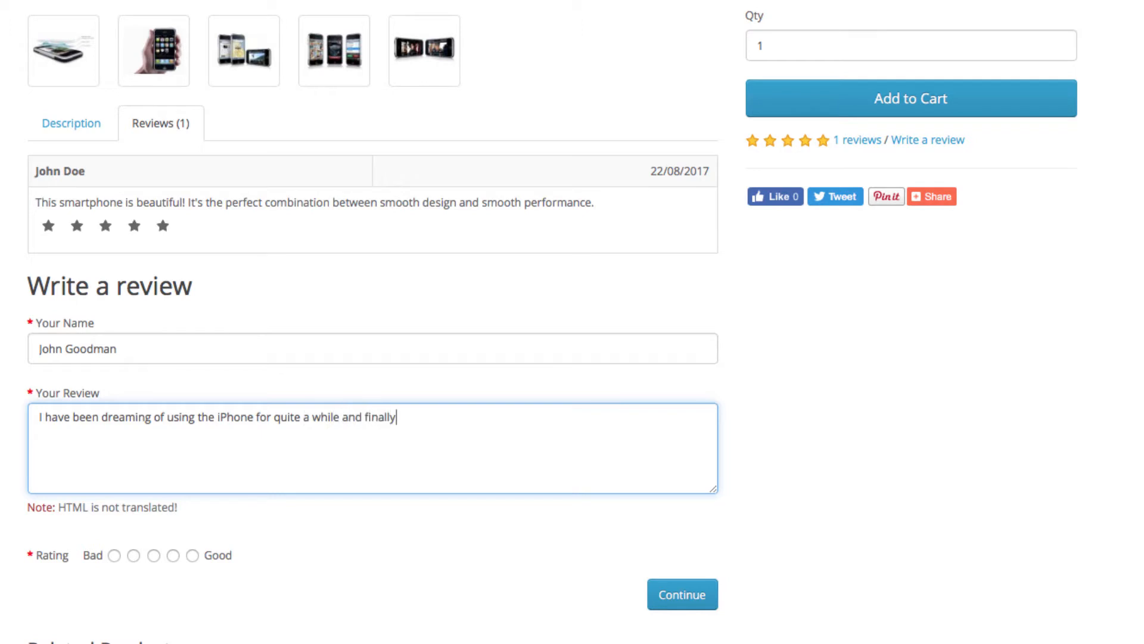
text(I got it. A)
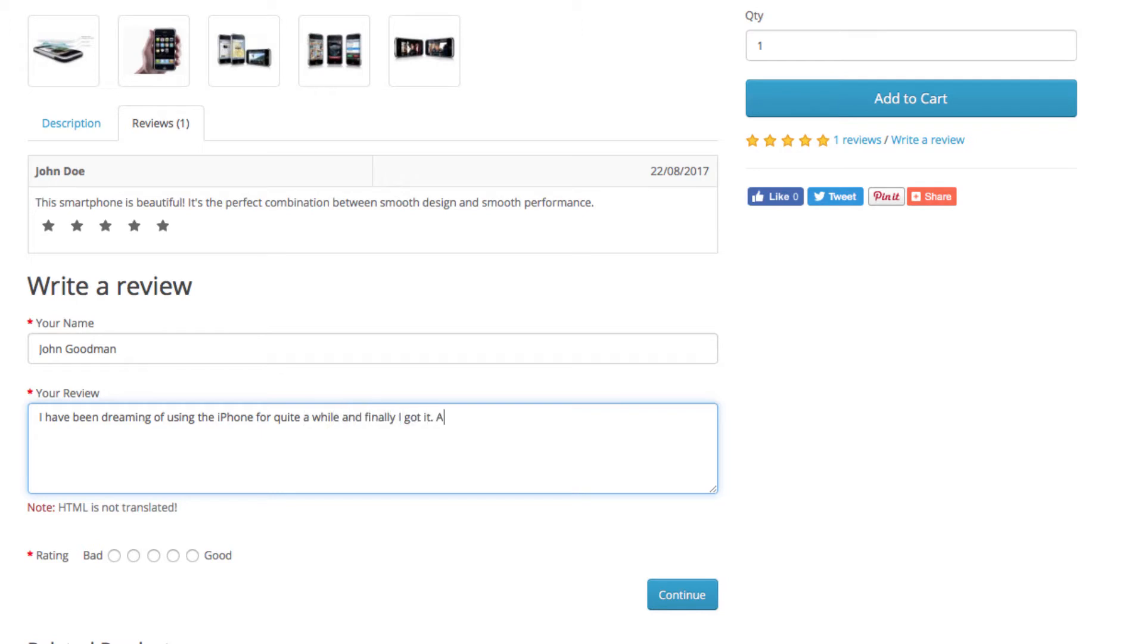
text(wesome piece of technology)
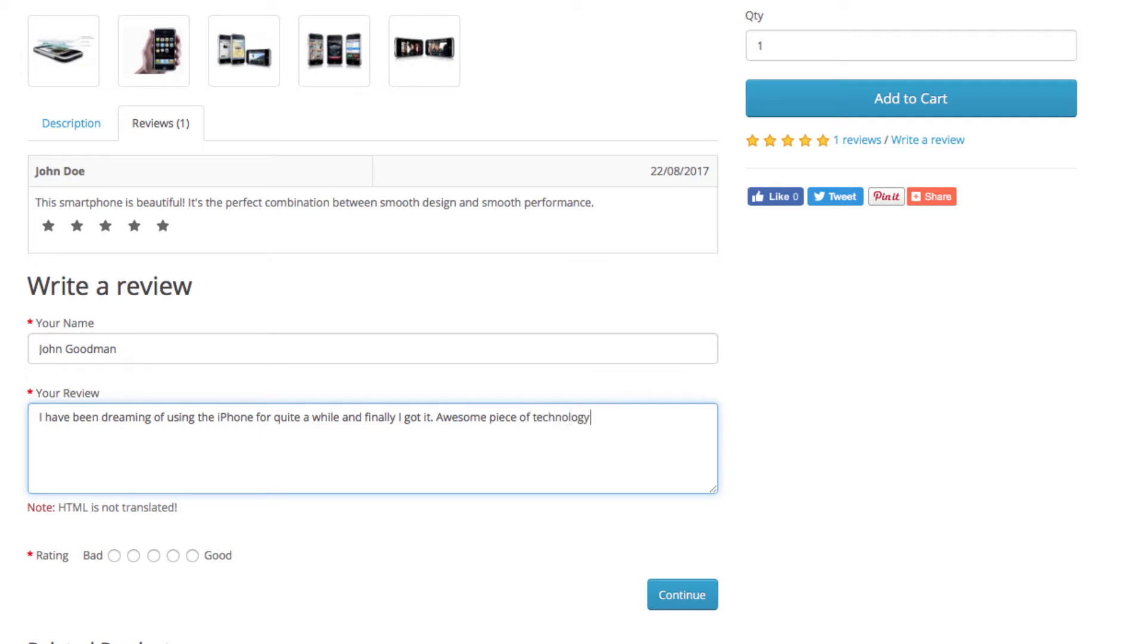
text(!)
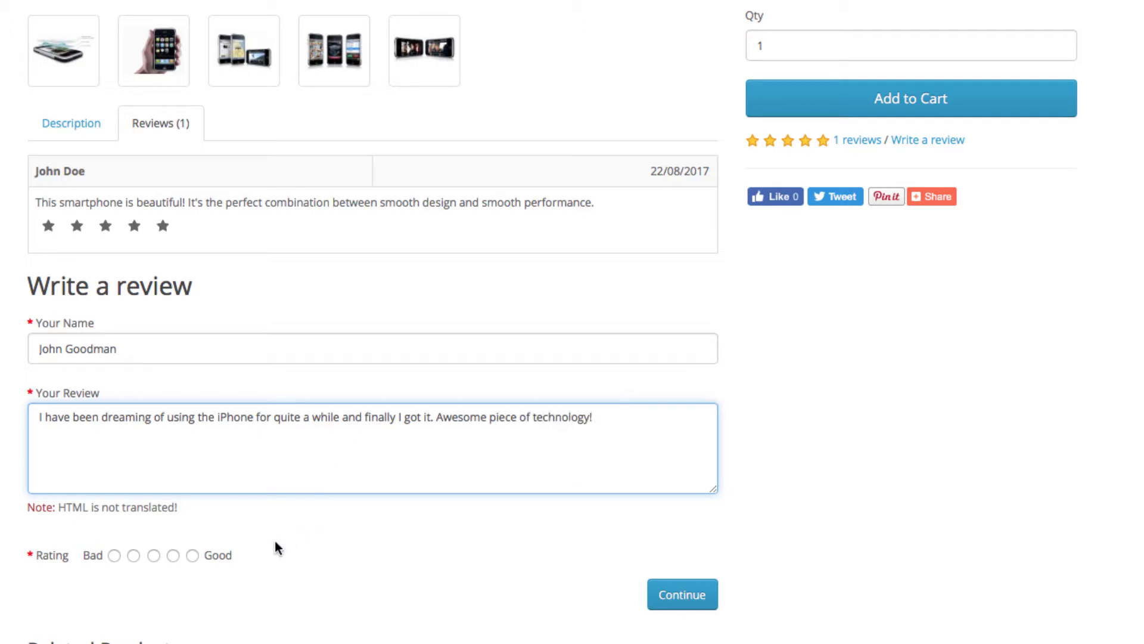
Rate the iPhone five stars (Good) and submit the review
click(192, 555)
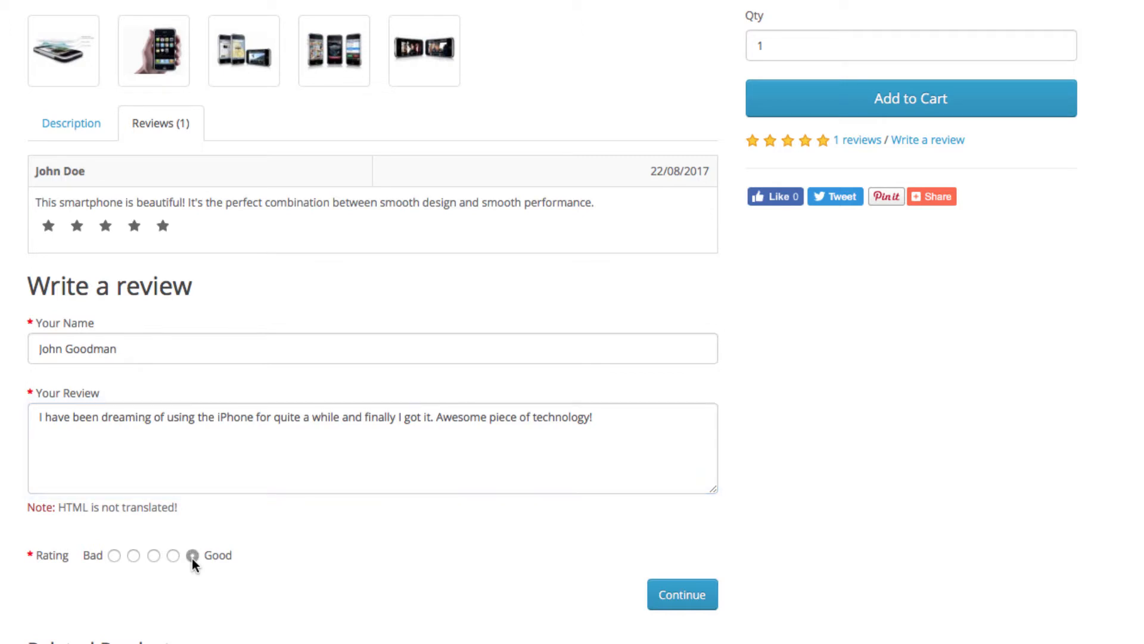
click(681, 595)
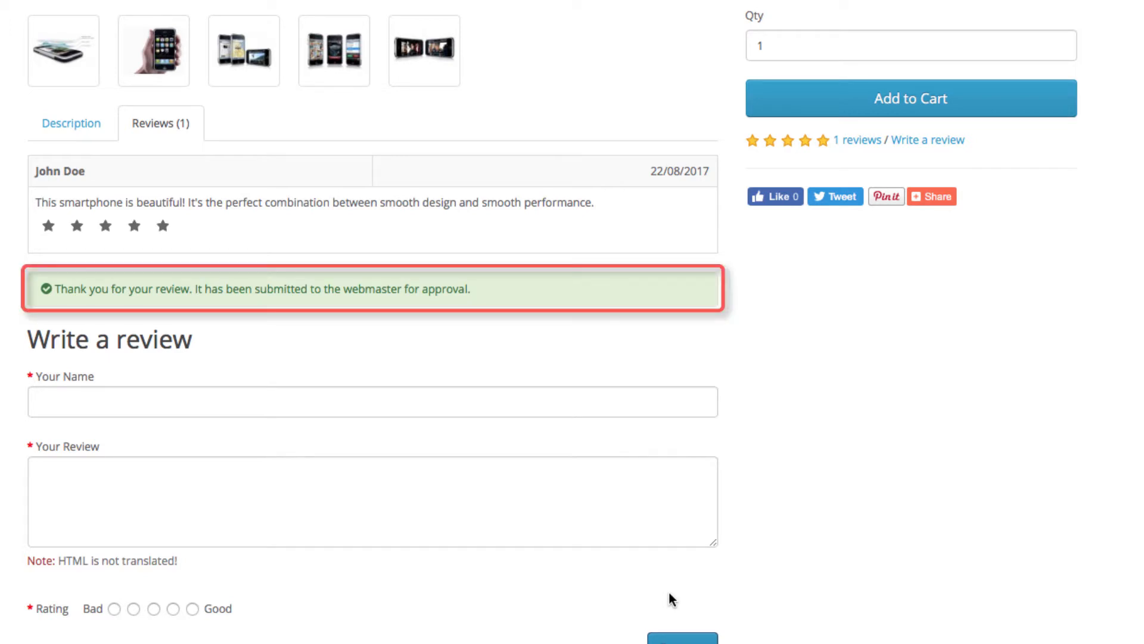
scroll(up, 3)
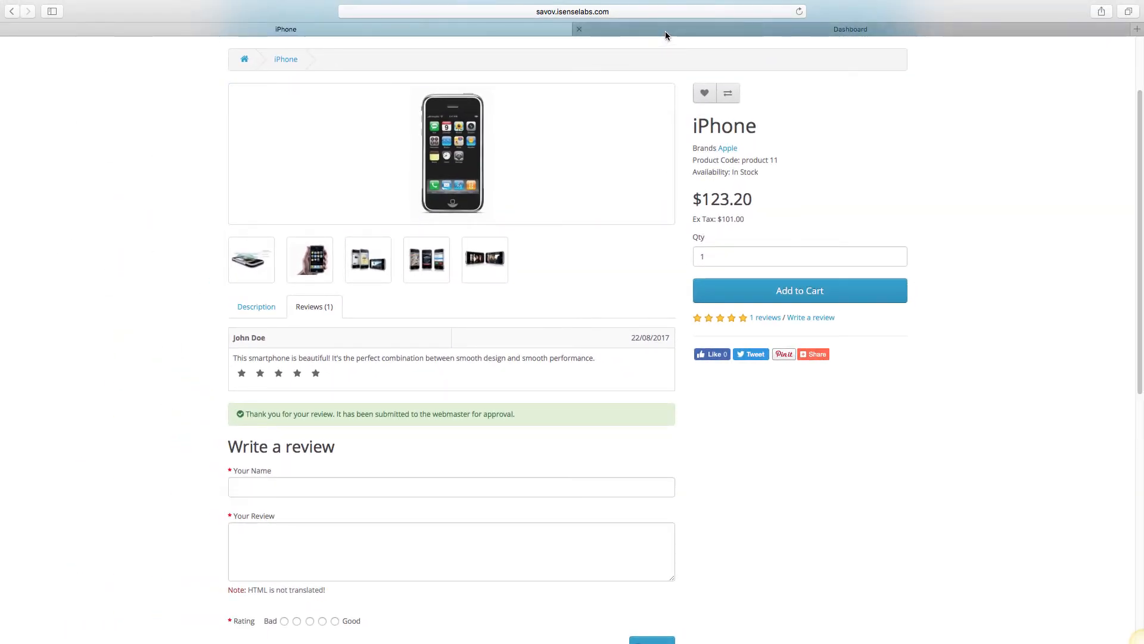
Open Catalog > Reviews in the admin dashboard
click(850, 29)
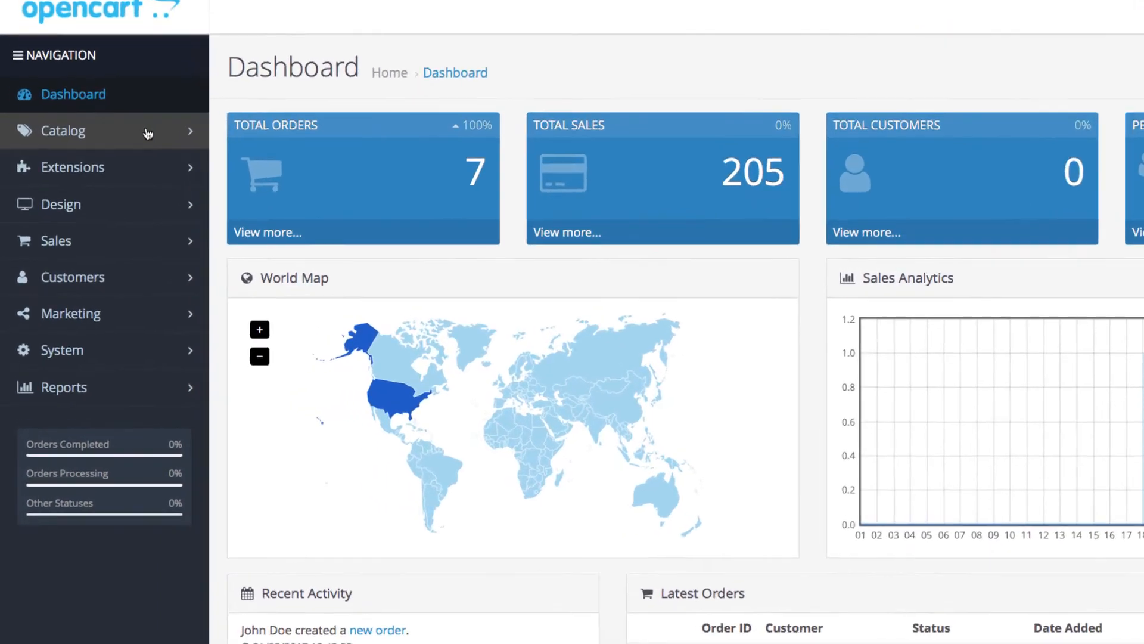
scroll(up, 3)
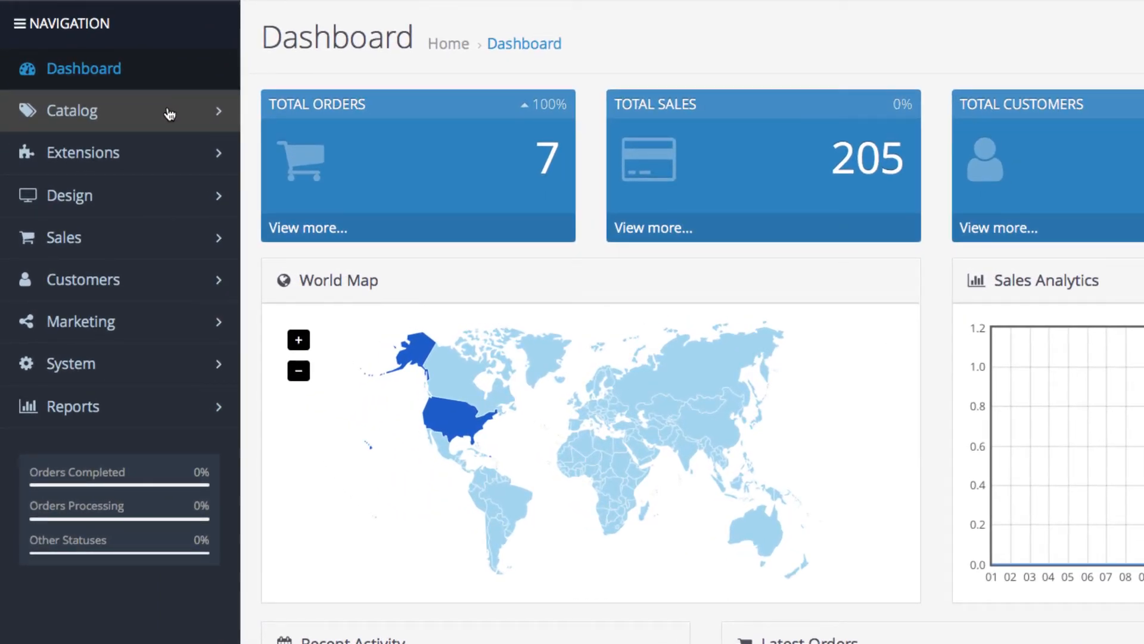
click(72, 110)
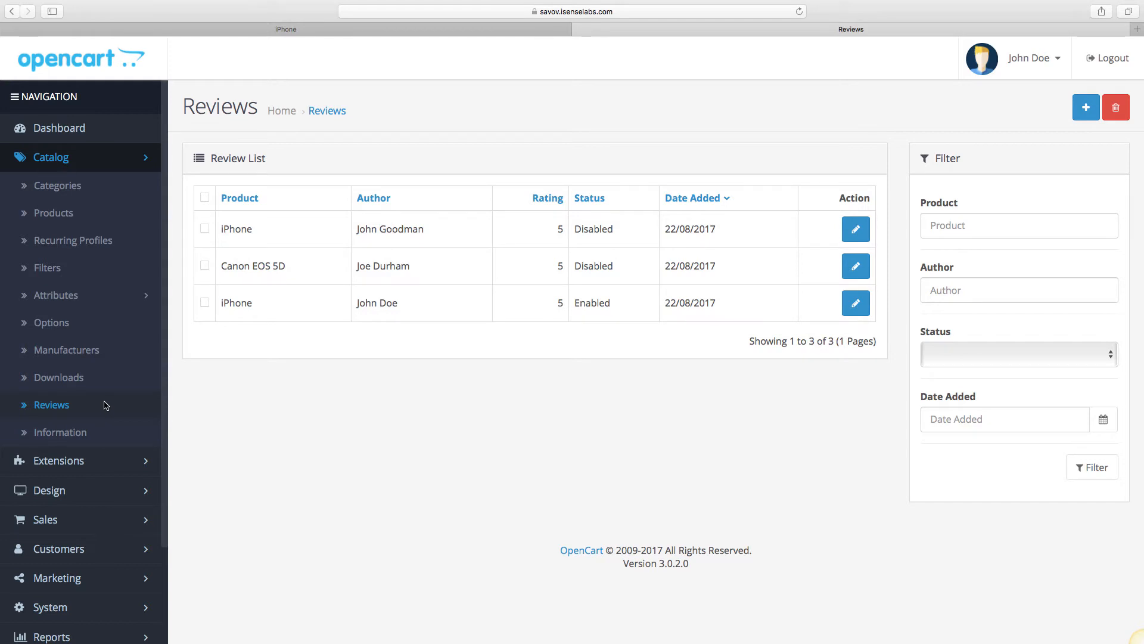
mouse_move(856, 265)
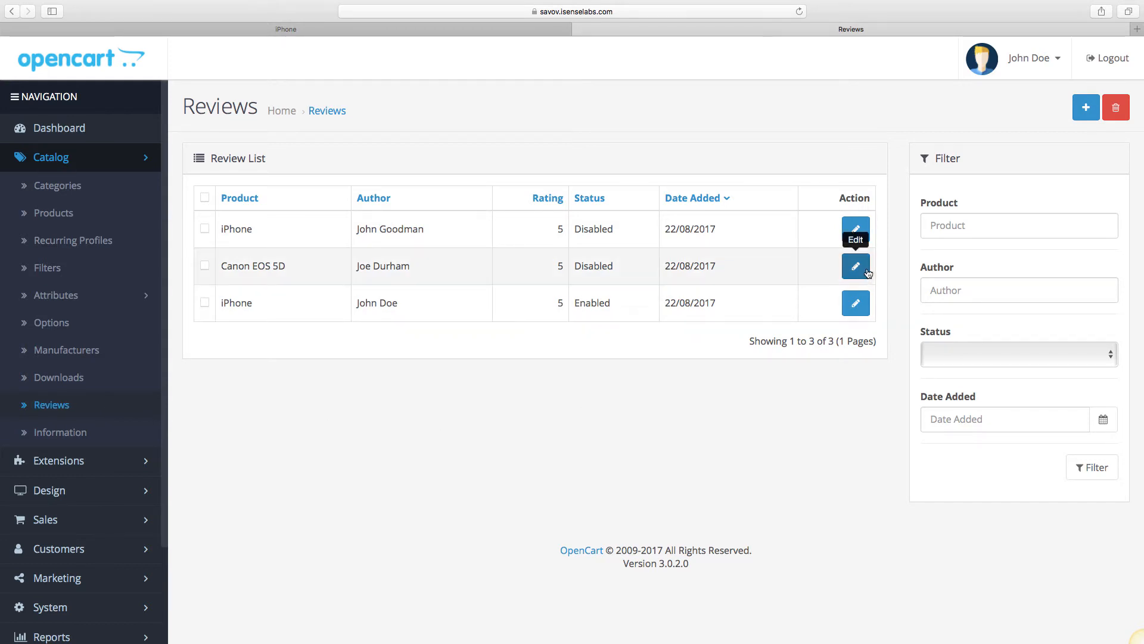
click(856, 266)
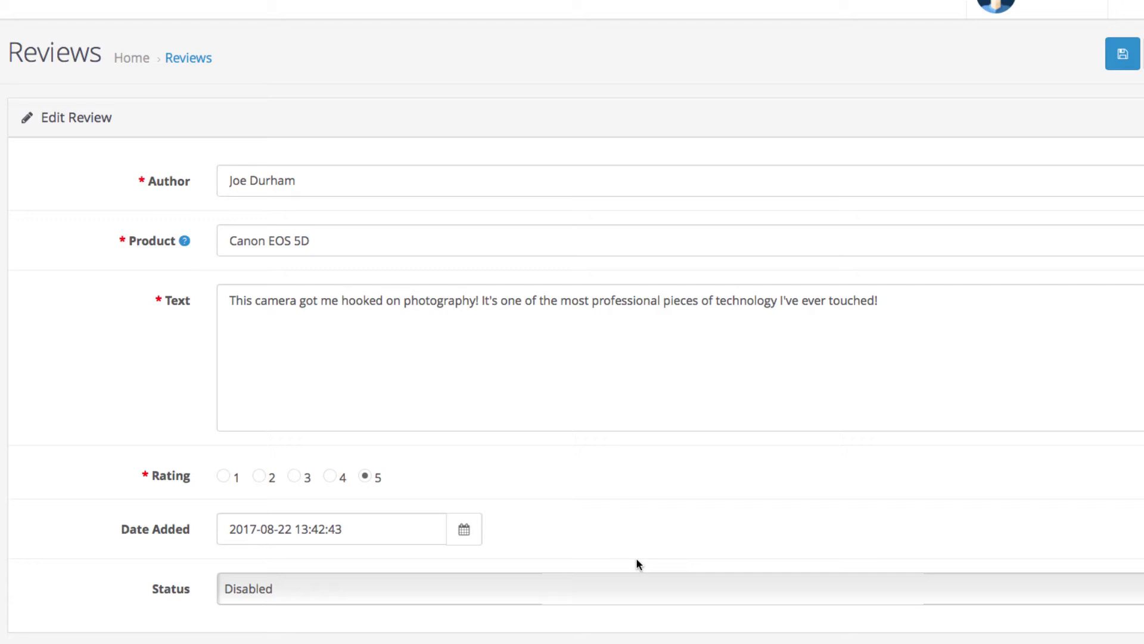
click(365, 588)
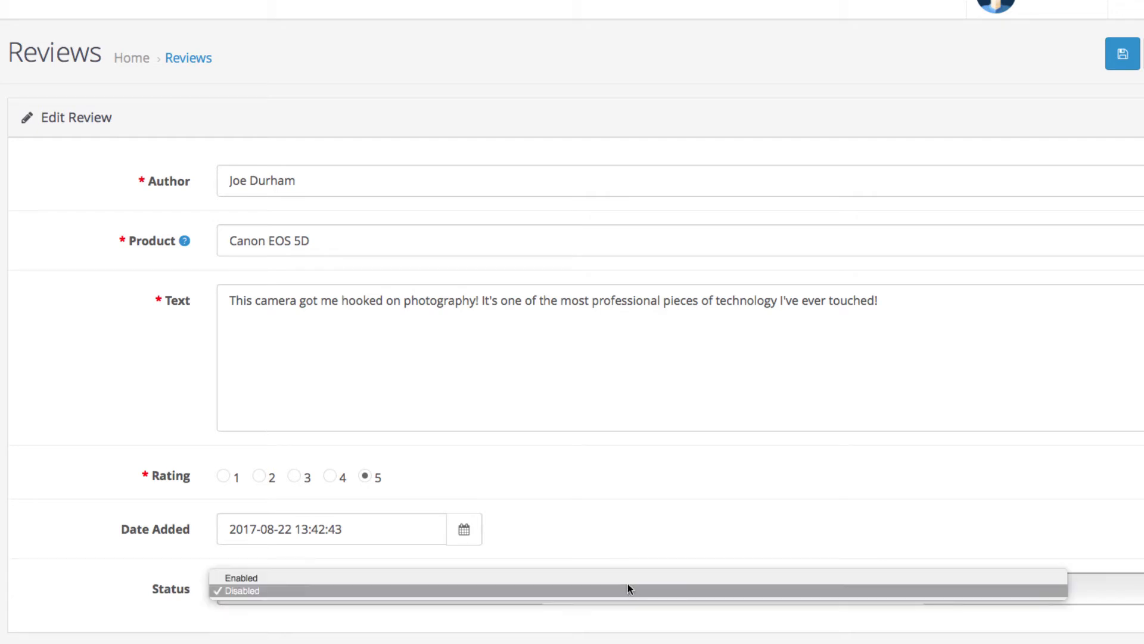
click(241, 578)
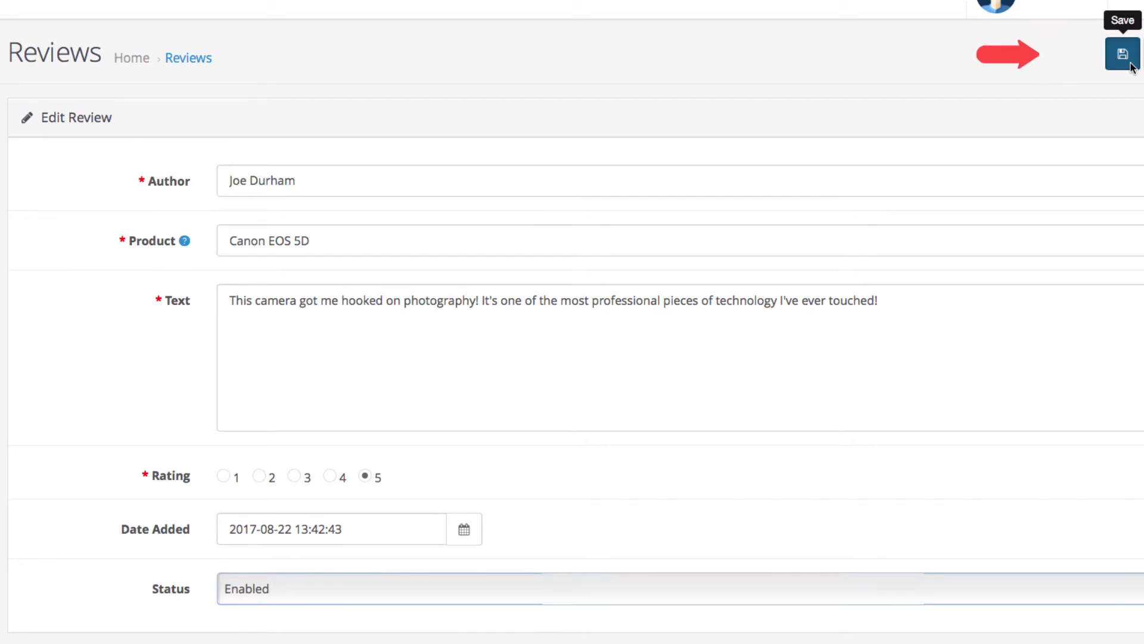
click(1122, 55)
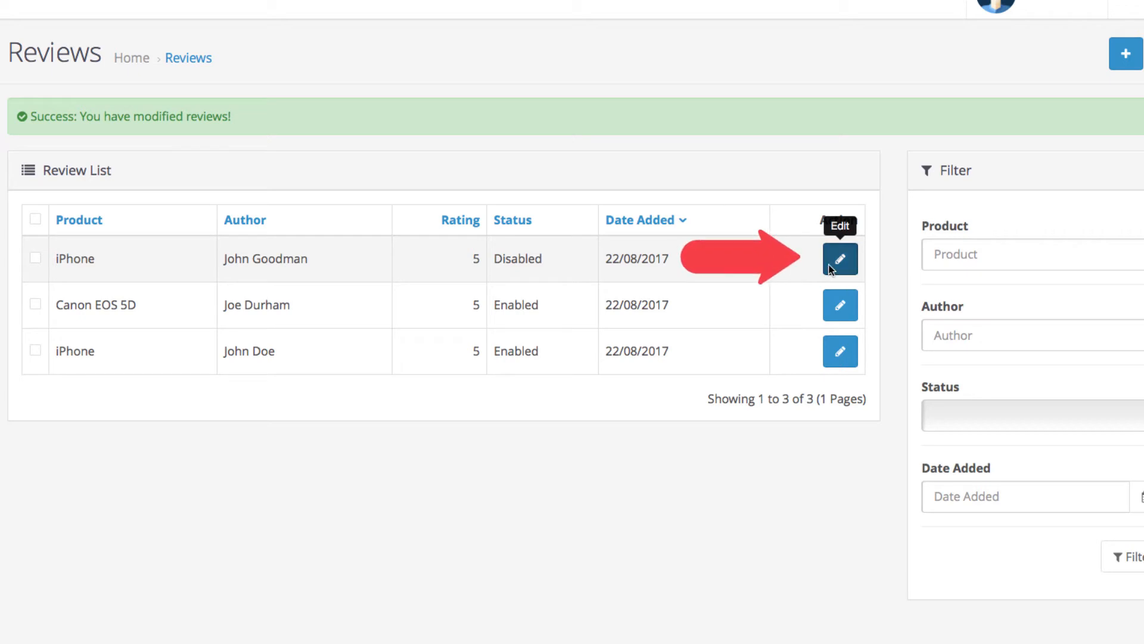
click(840, 258)
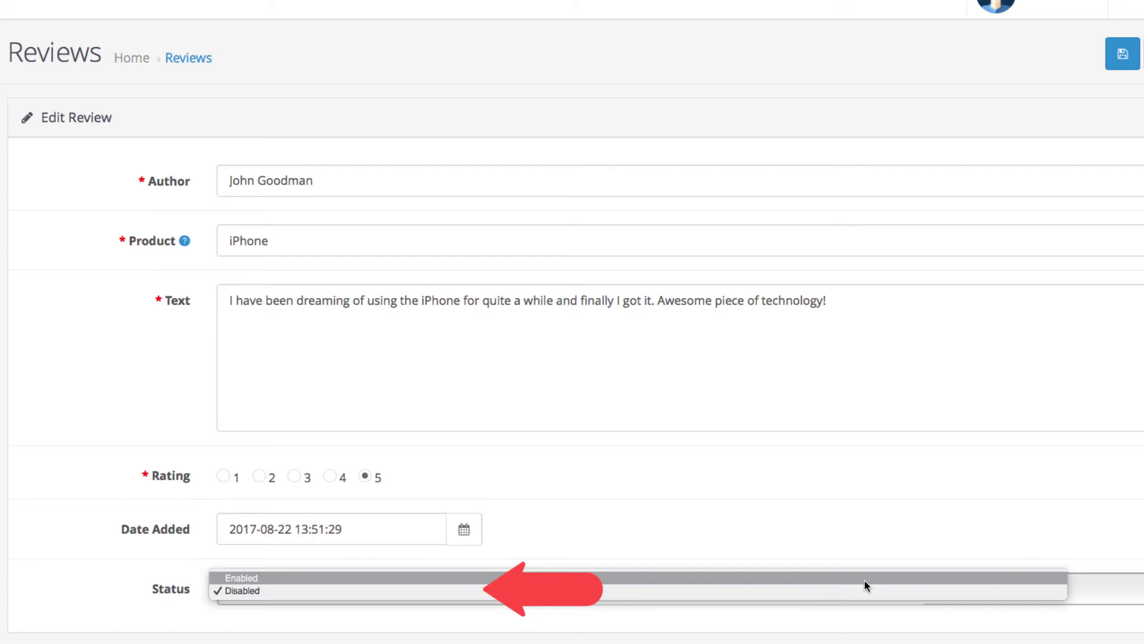
click(242, 578)
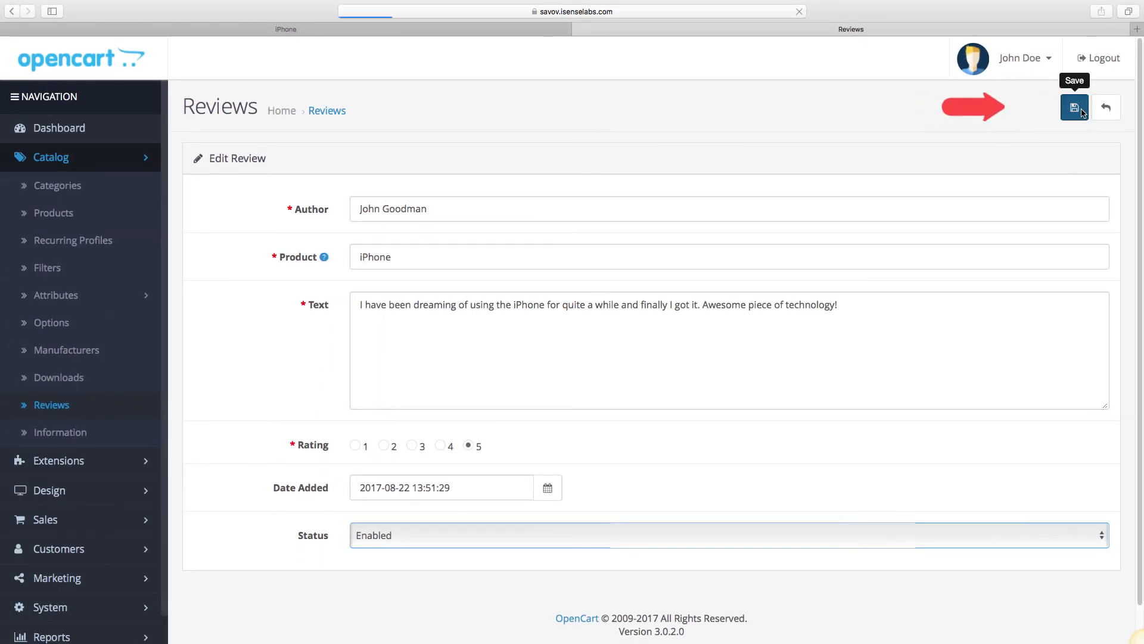
click(1074, 107)
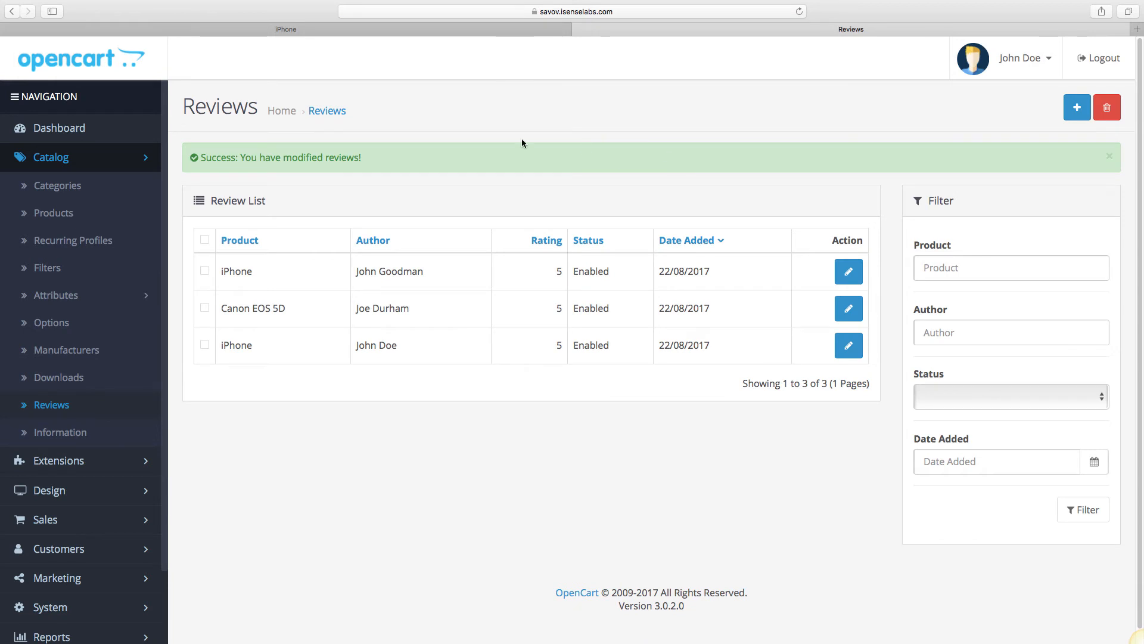
Return to the iPhone storefront page and show its Reviews (2) tab
click(286, 29)
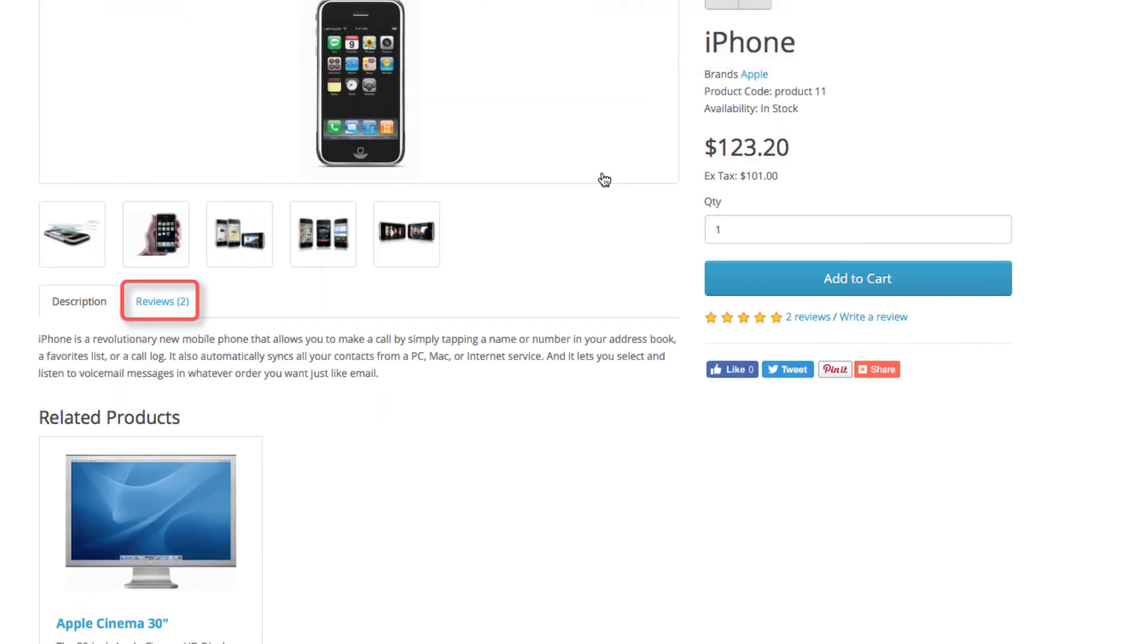
click(162, 301)
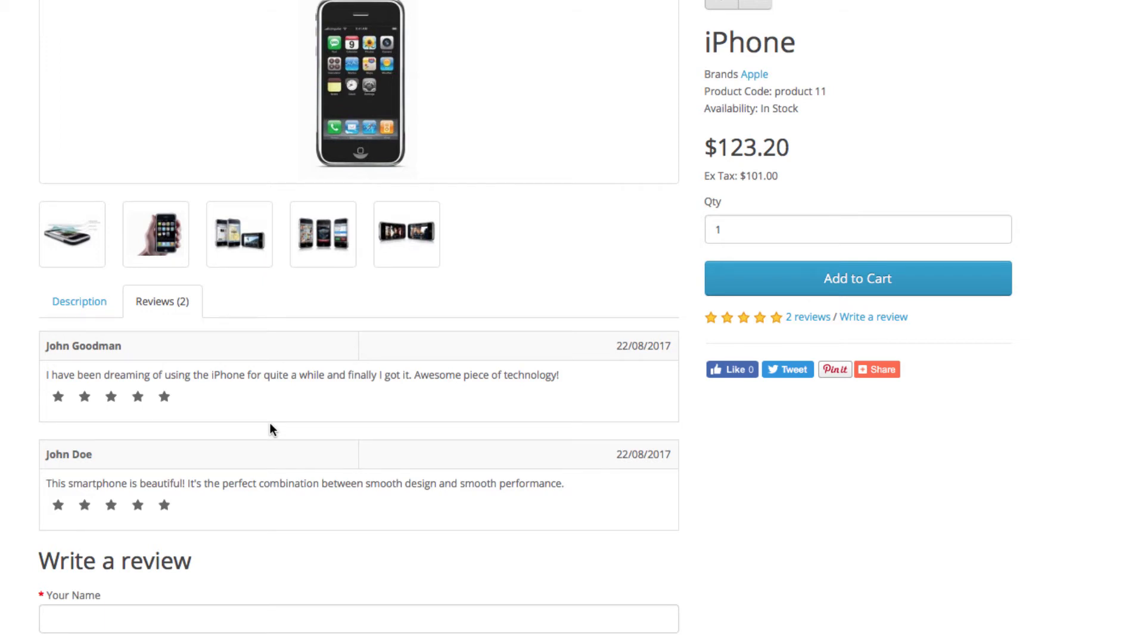
From Cameras, open Canon EOS 5D and show its Reviews (1) tab
scroll(up, 3)
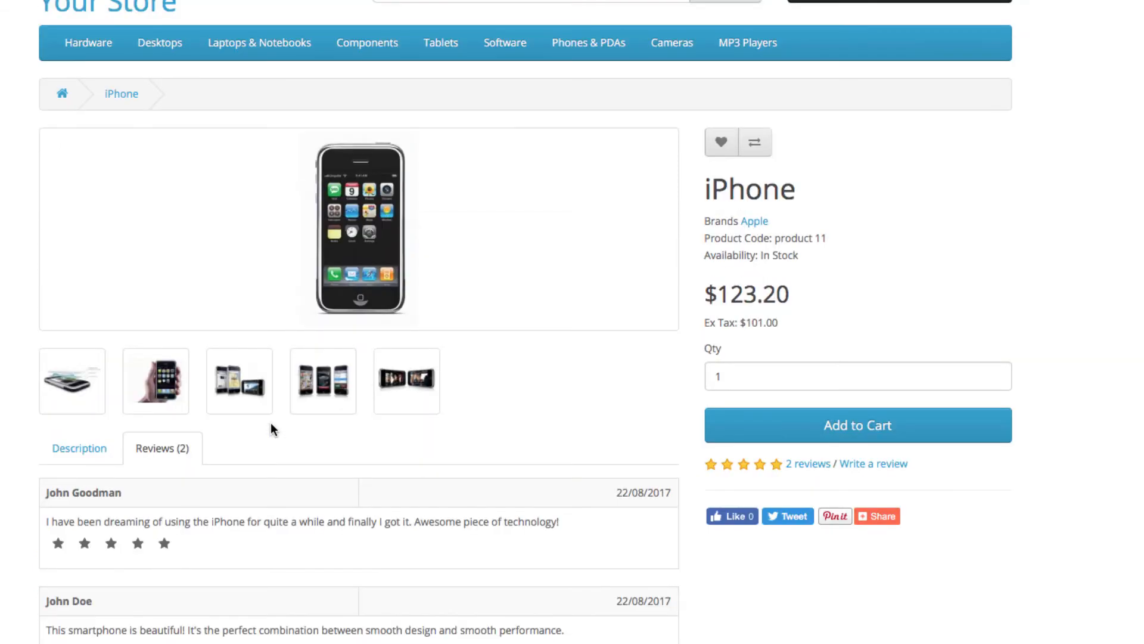
mouse_move(671, 42)
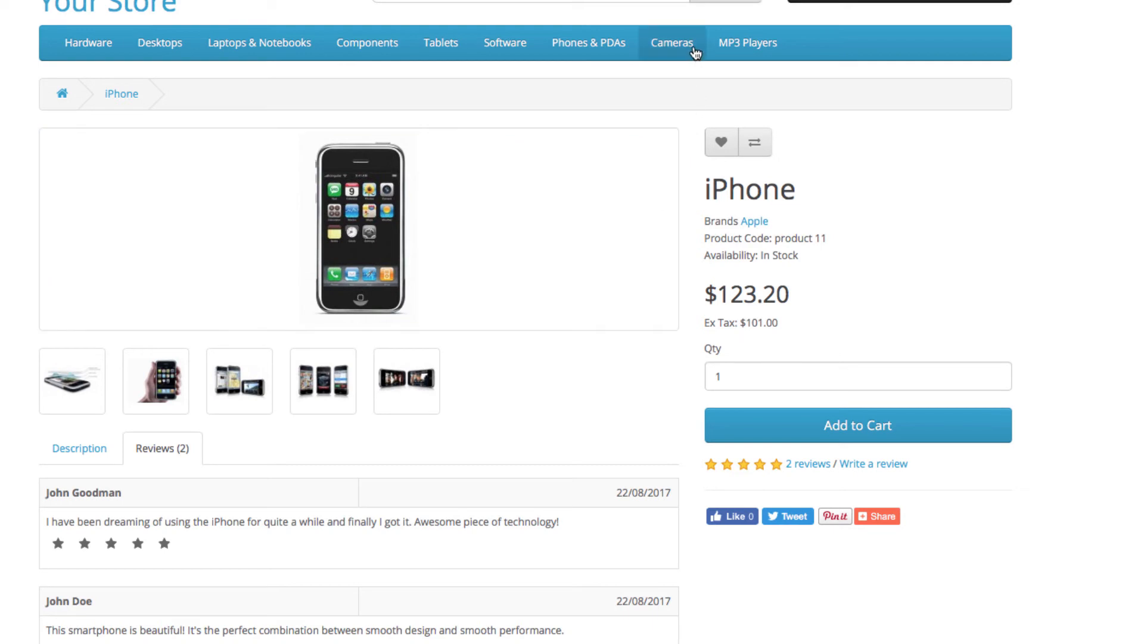
click(670, 42)
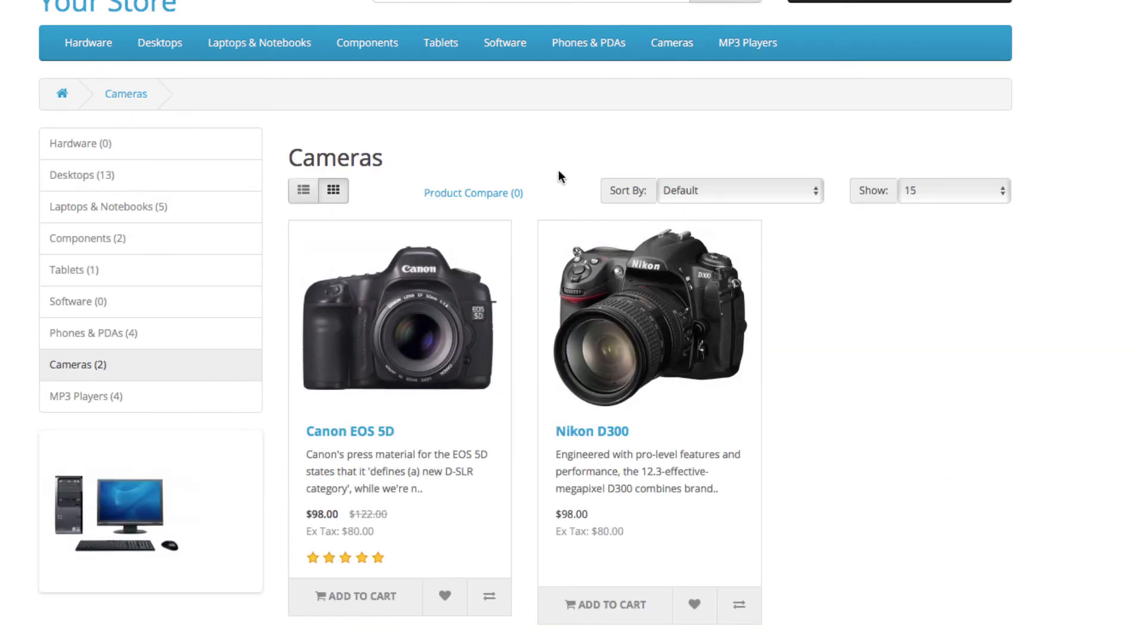
mouse_move(433, 349)
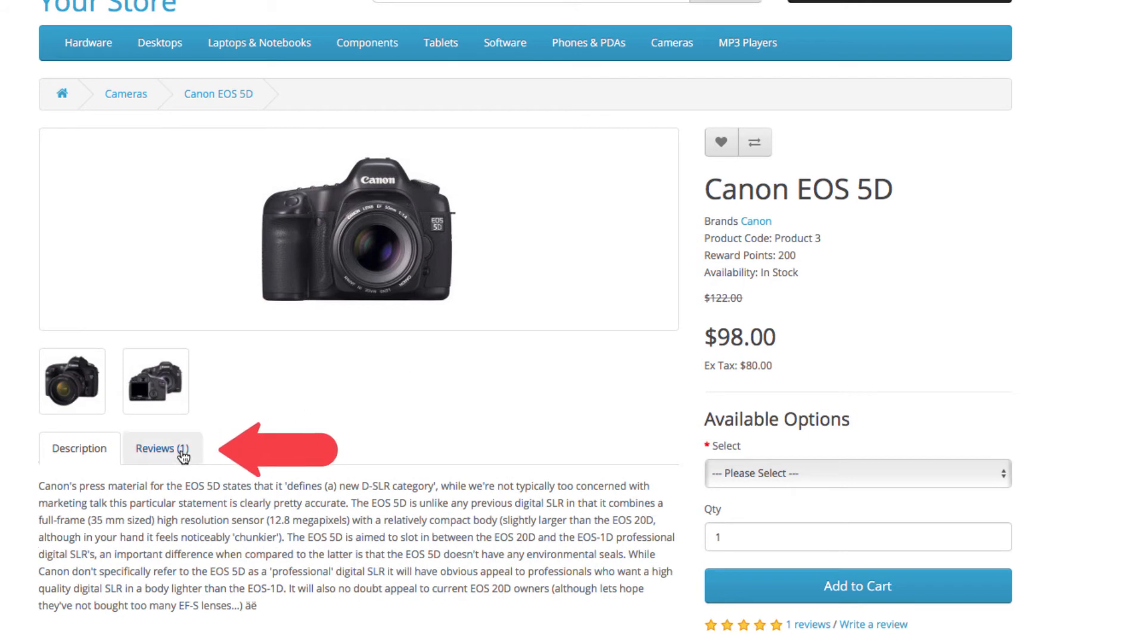
click(162, 448)
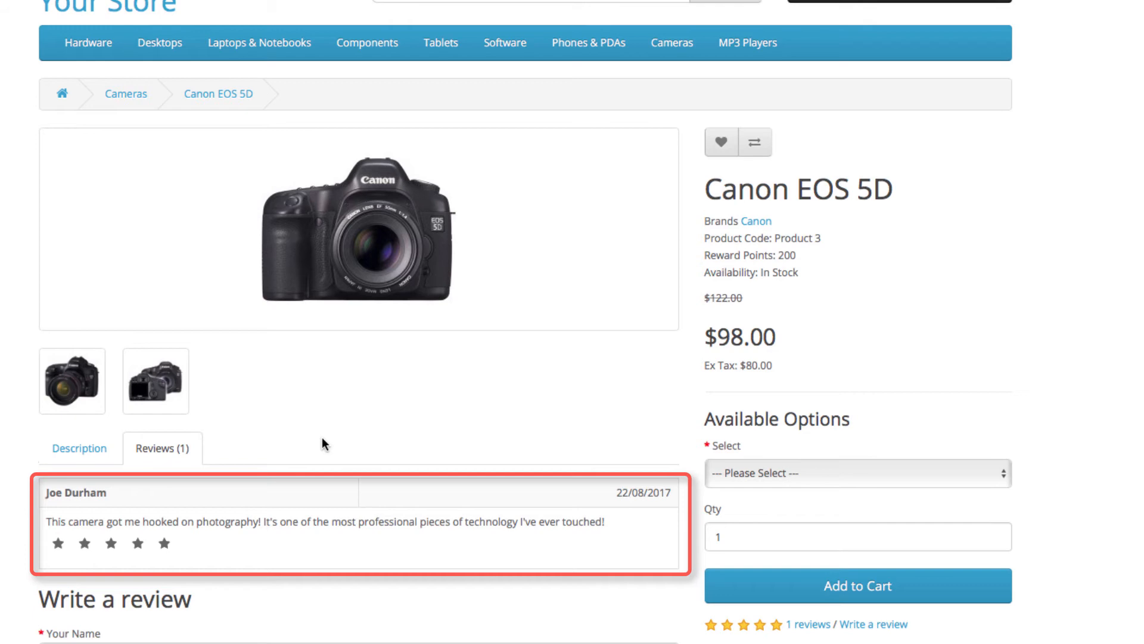
scroll(up, 3)
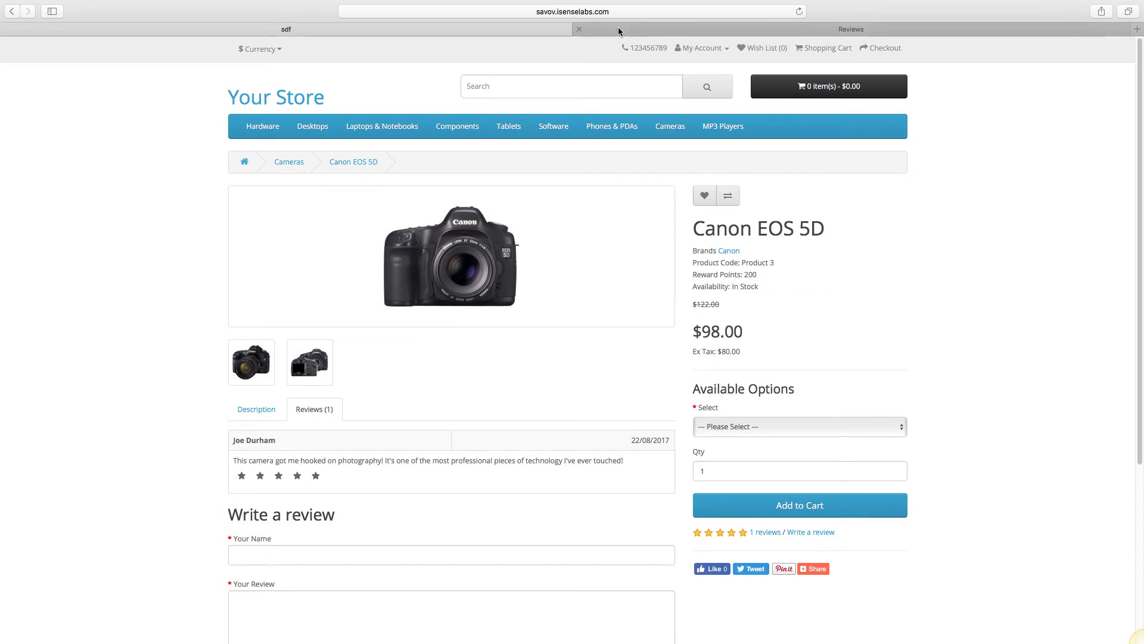
click(851, 29)
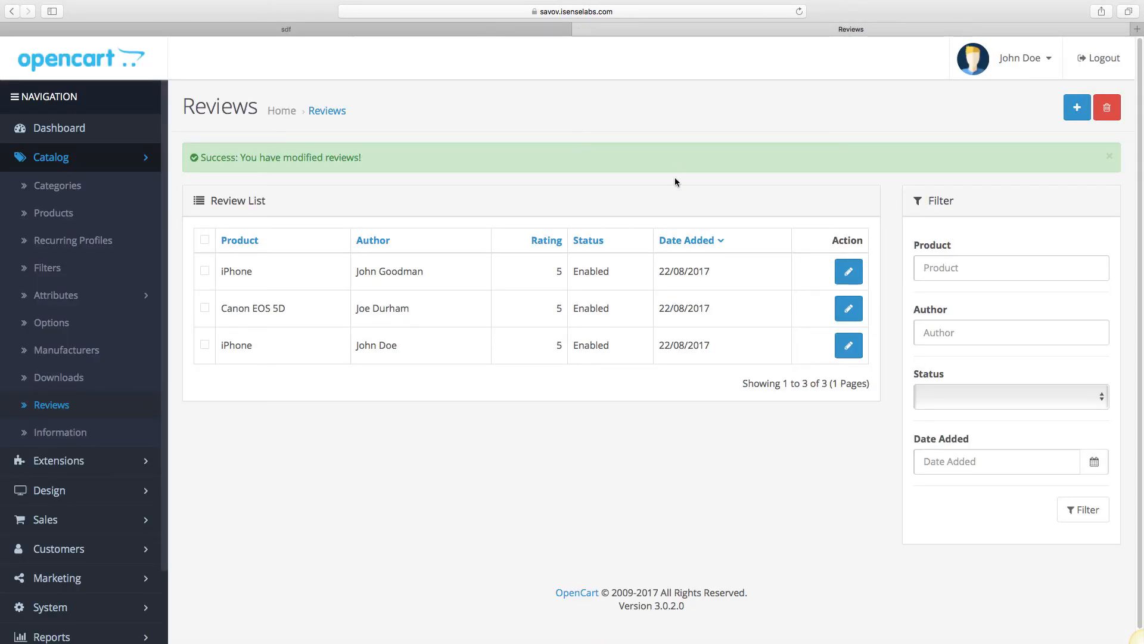
mouse_move(359, 188)
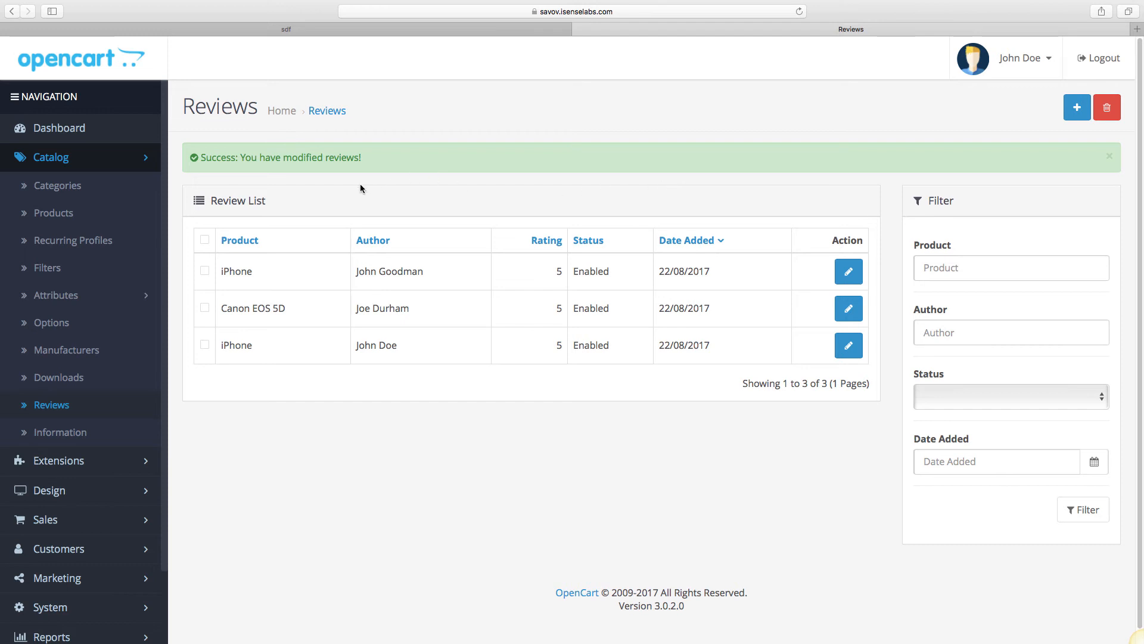
mouse_move(243, 270)
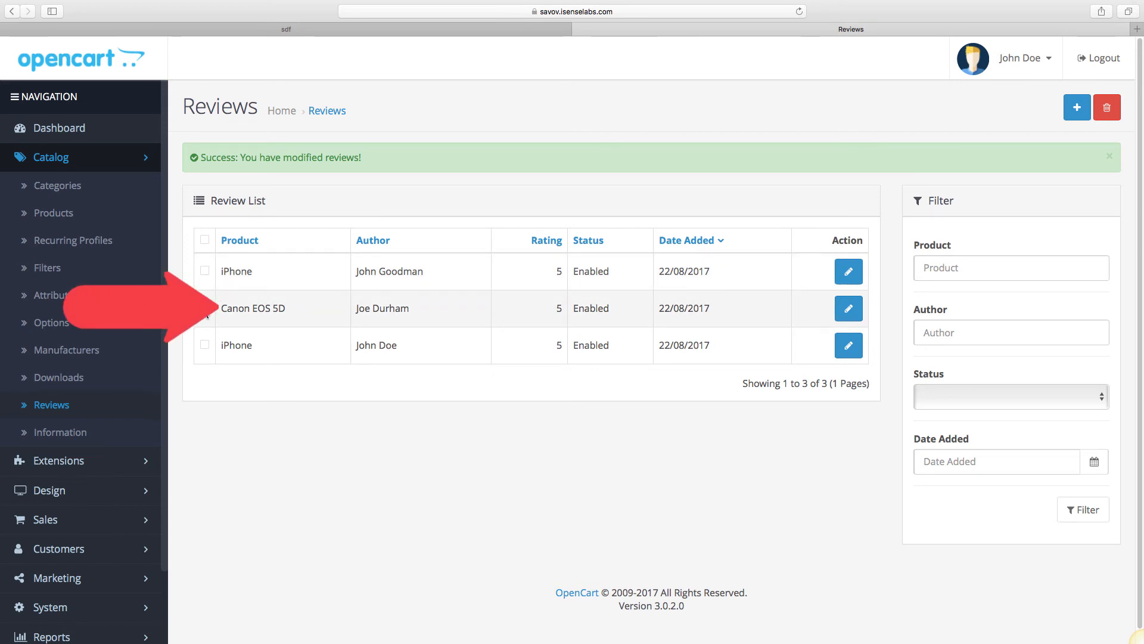
click(205, 308)
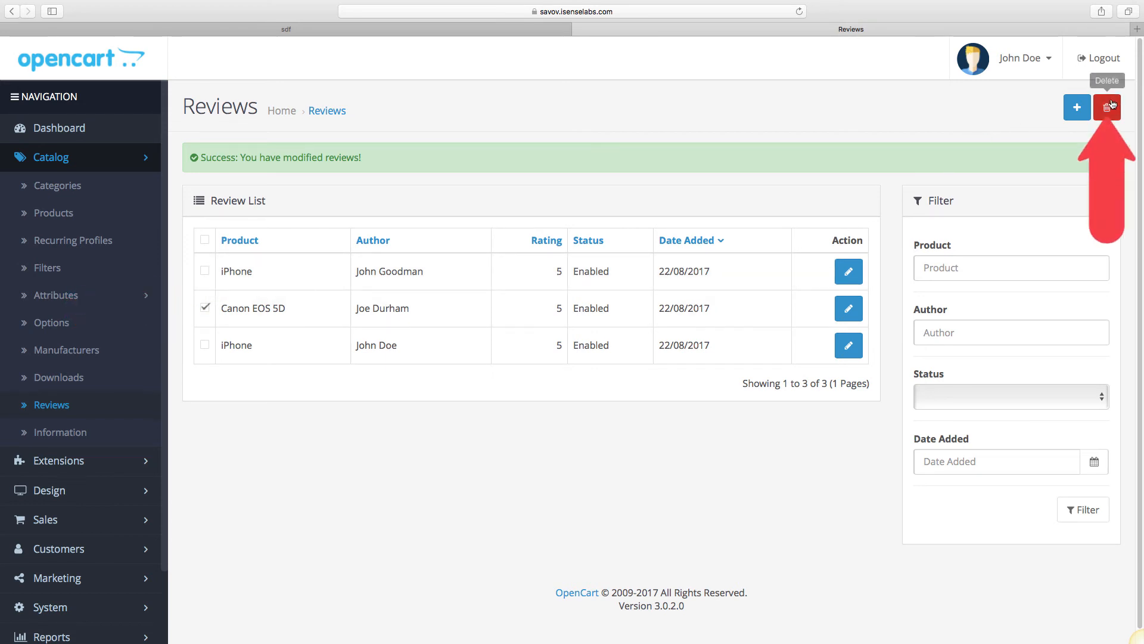
click(1107, 107)
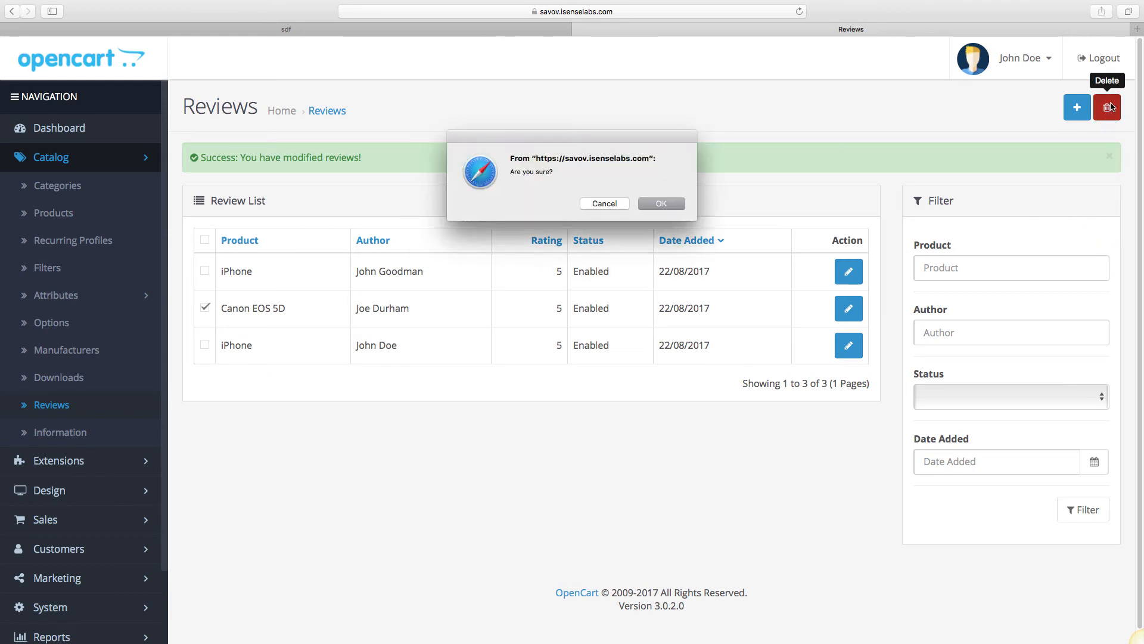
click(661, 203)
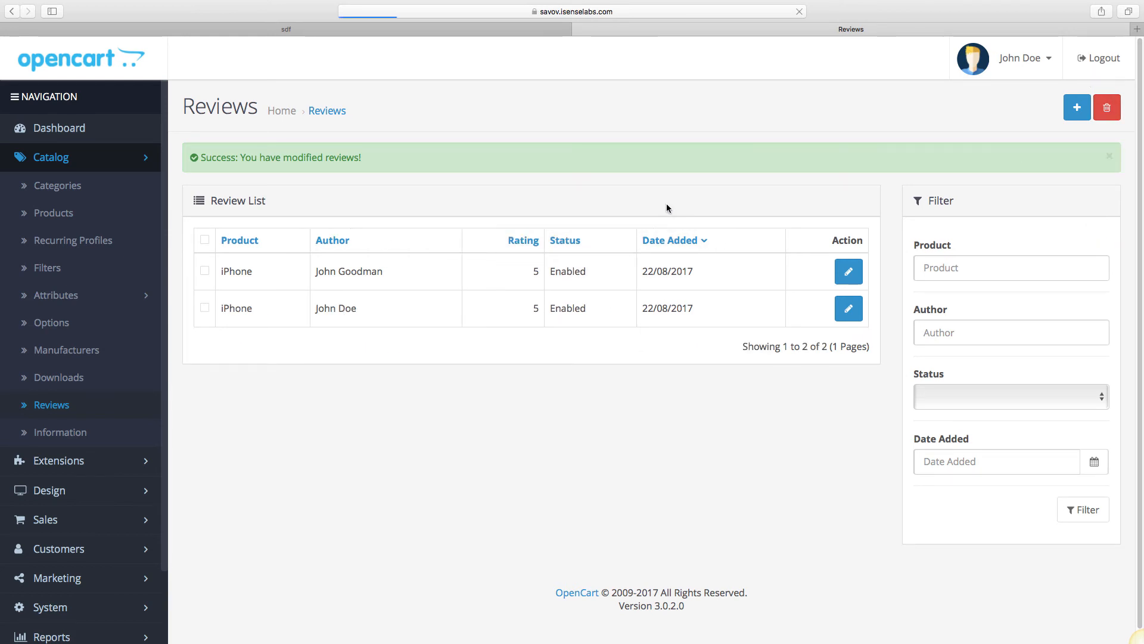
click(285, 29)
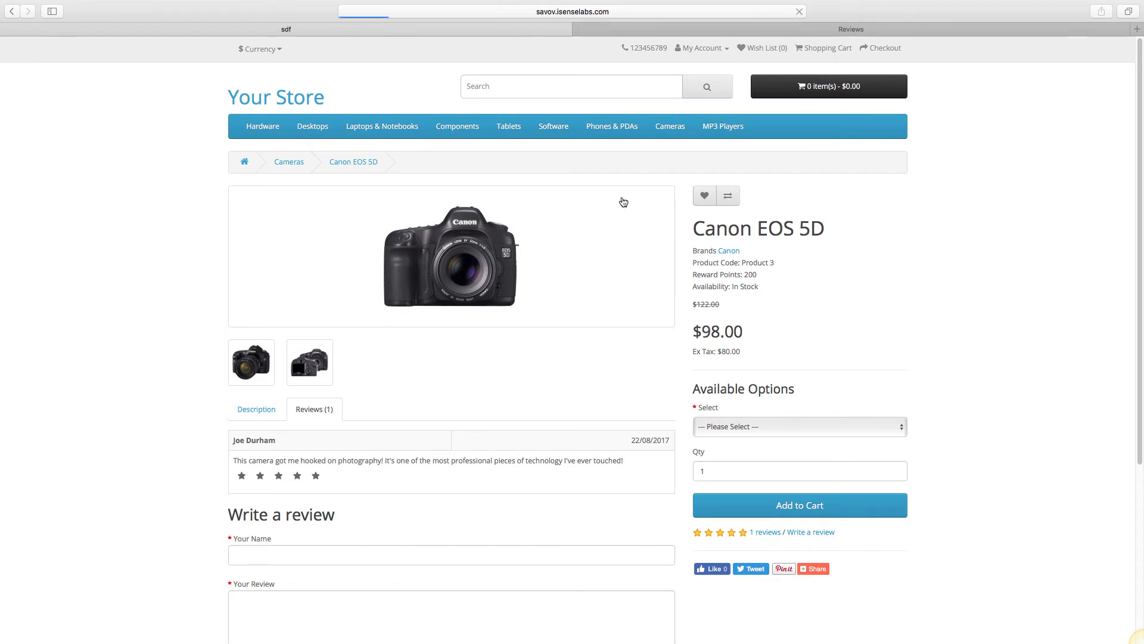
Reload the Canon EOS 5D page and check its now-empty Reviews (0) tab
click(256, 409)
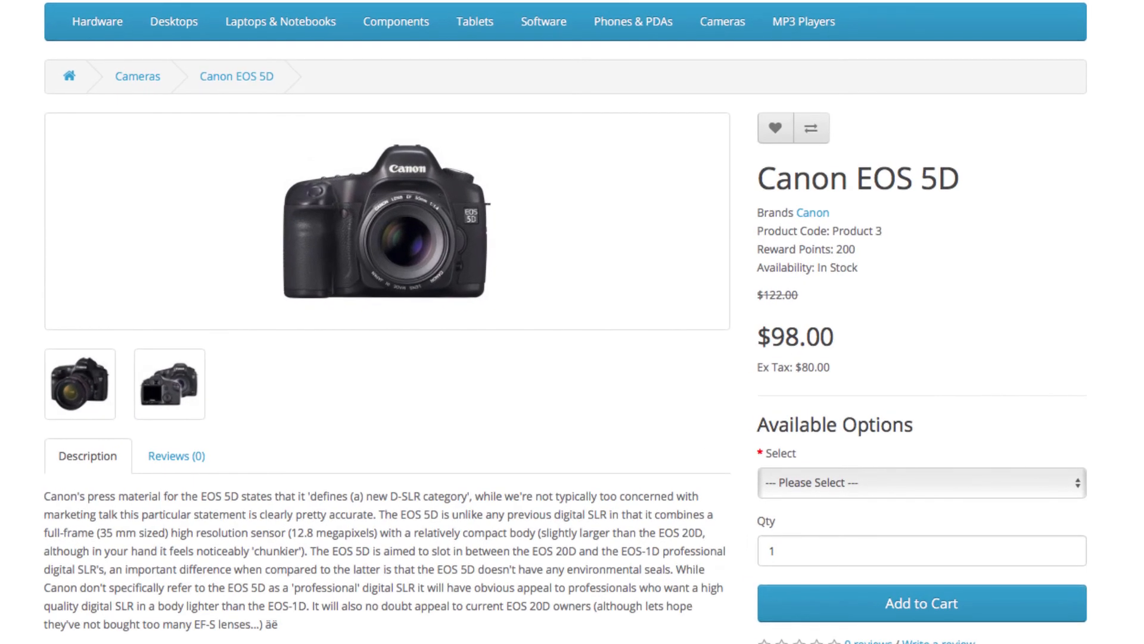
click(176, 455)
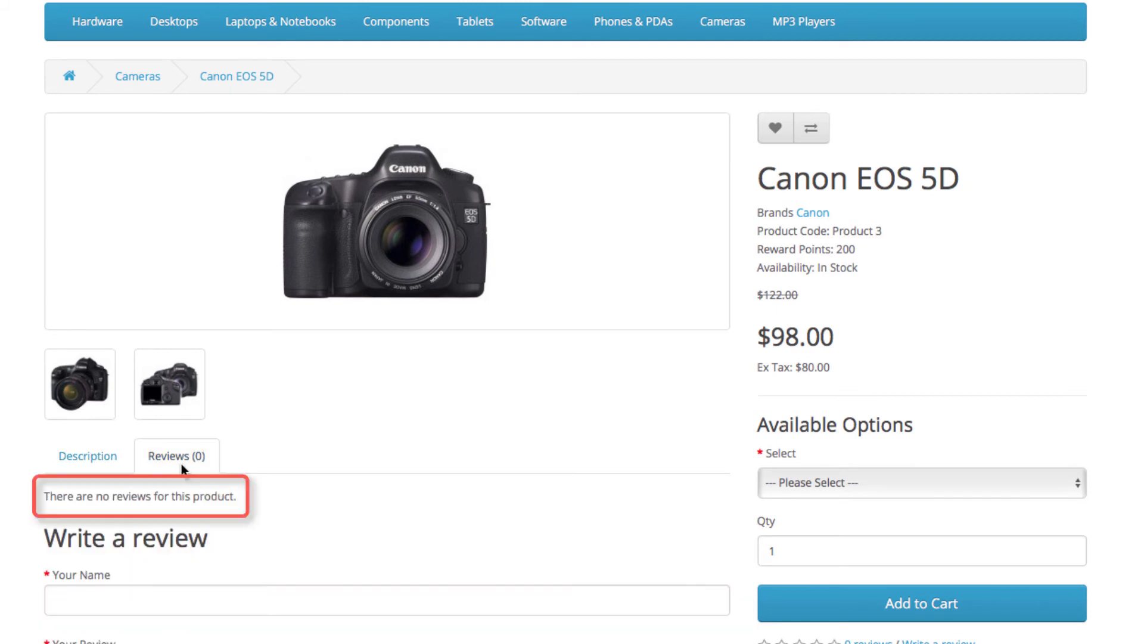
mouse_move(386, 457)
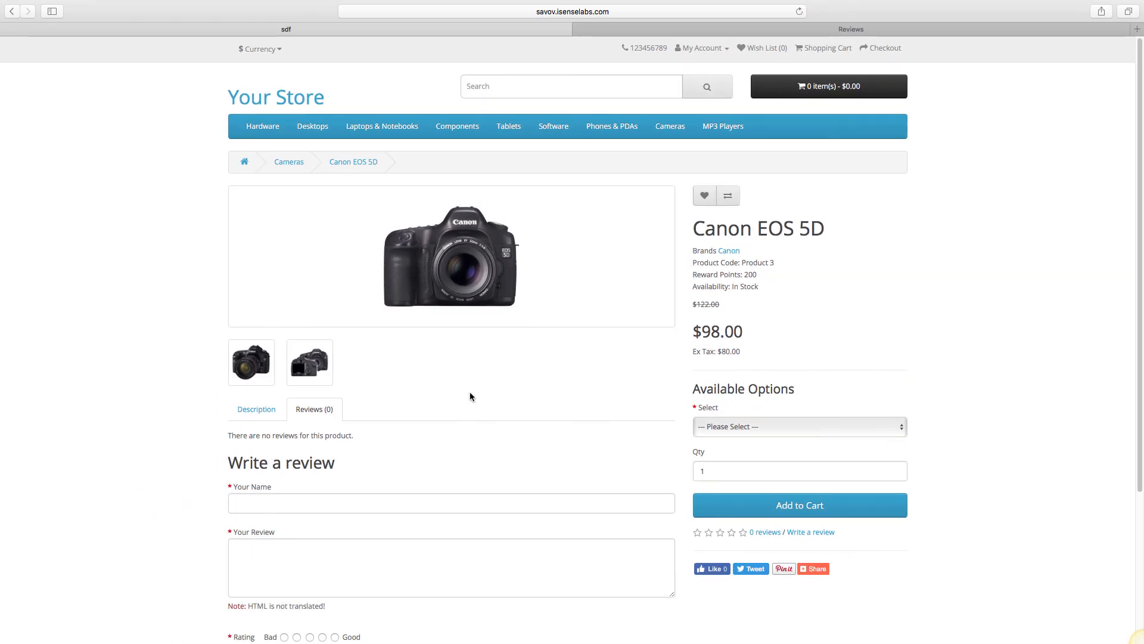
mouse_move(593, 351)
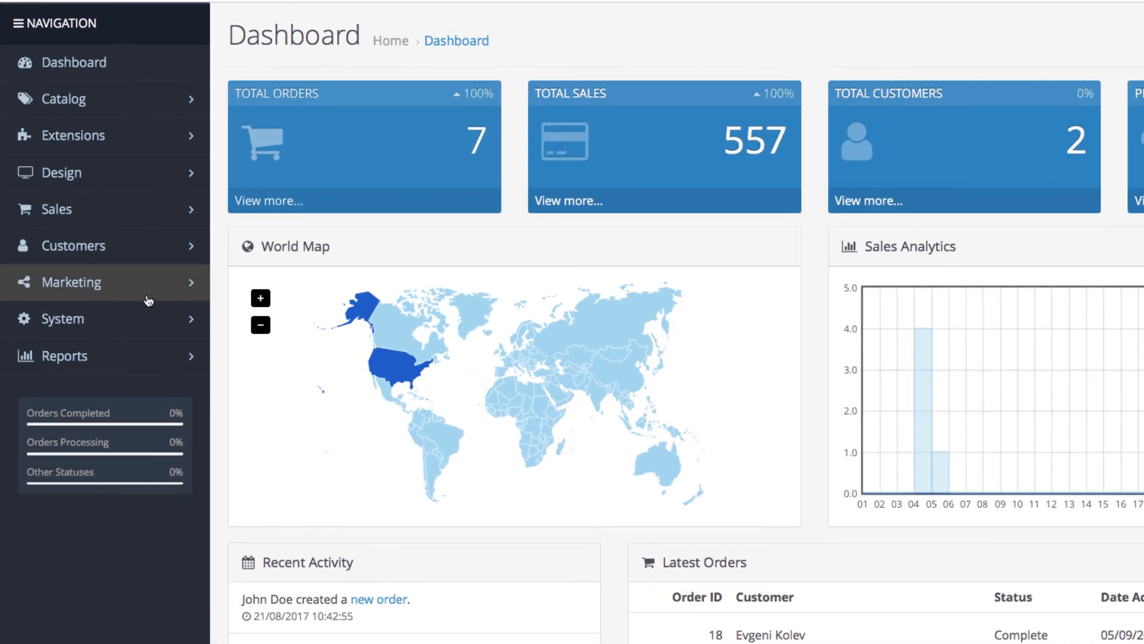
Go to System > Settings and edit Your Store (Default)
click(62, 318)
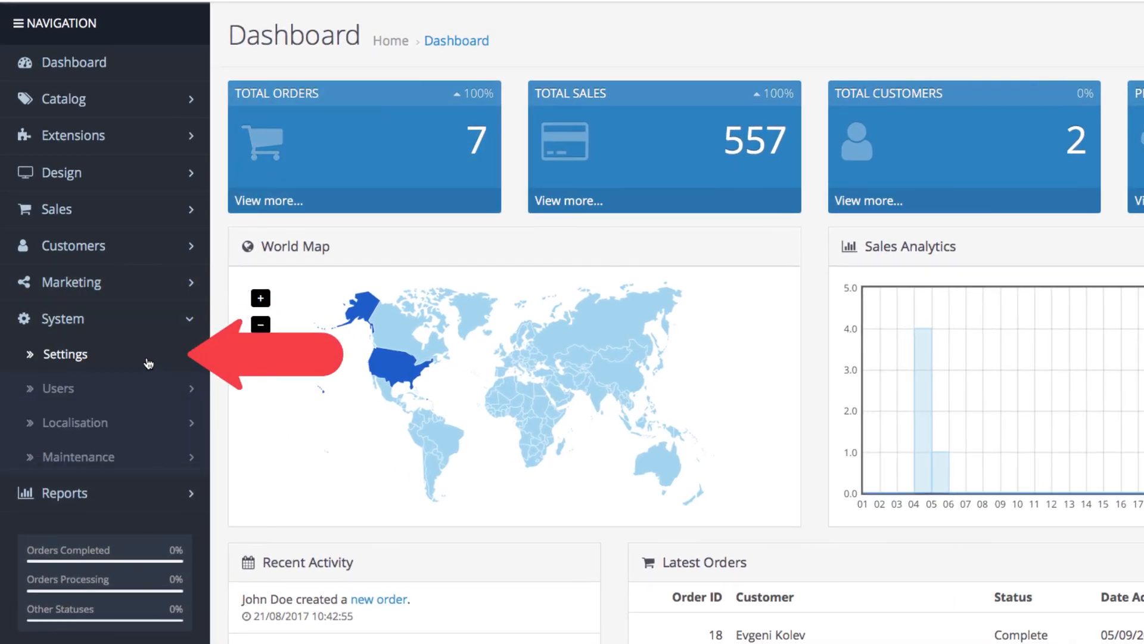
click(65, 355)
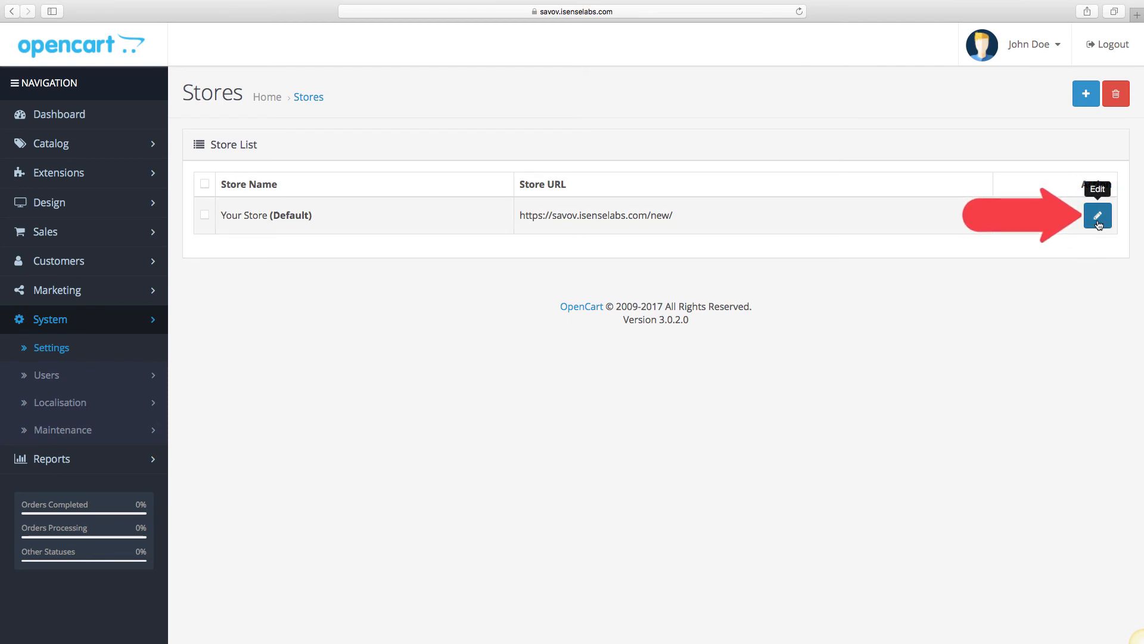
click(1098, 215)
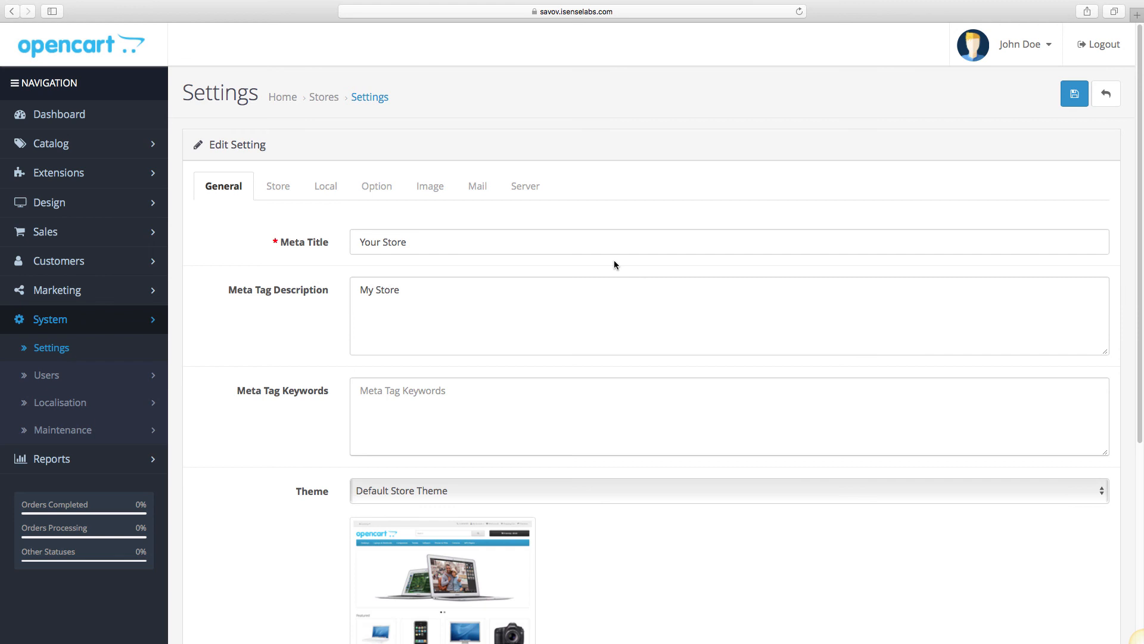
Demonstrate Allow Reviews and Allow Guest Reviews by toggling each to No, restoring Yes, then saving
click(376, 186)
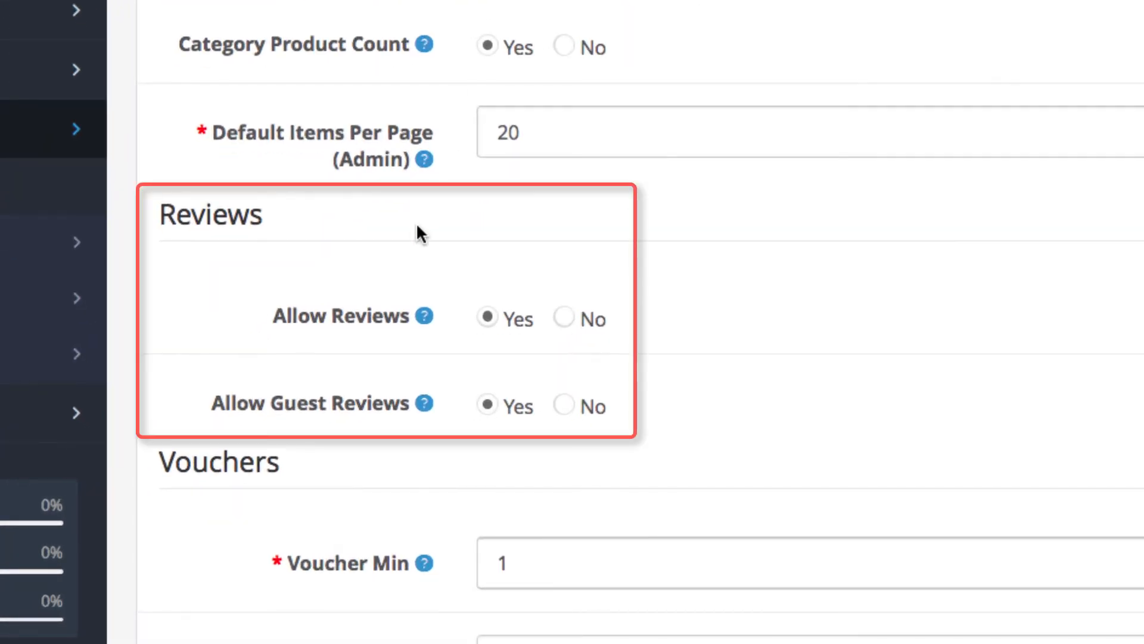
mouse_move(422, 315)
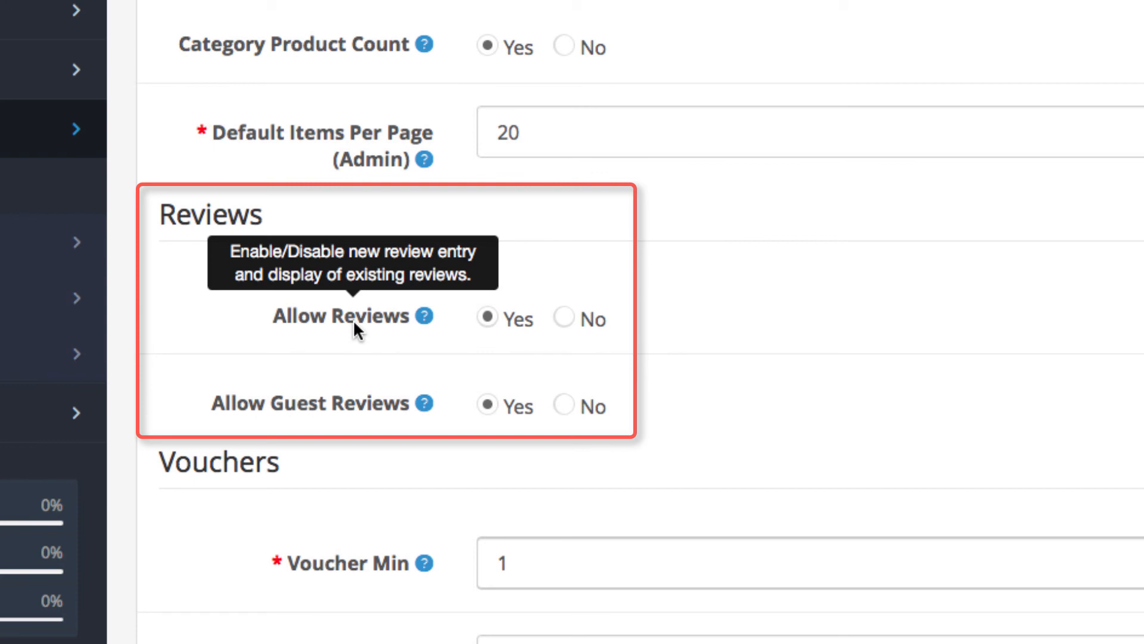
mouse_move(584, 368)
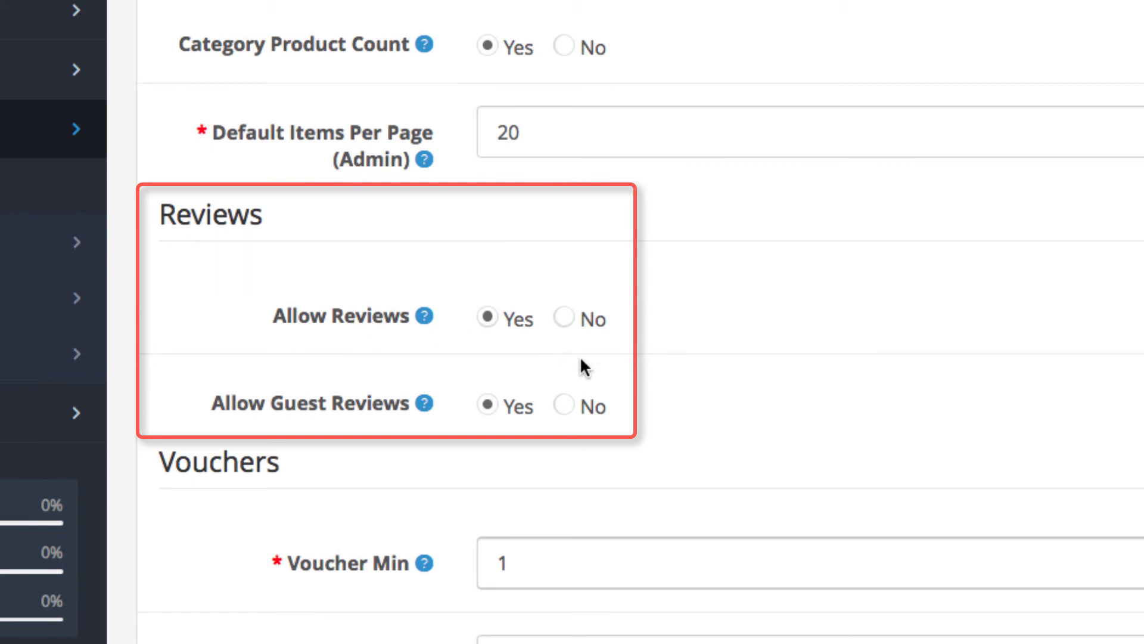
click(564, 319)
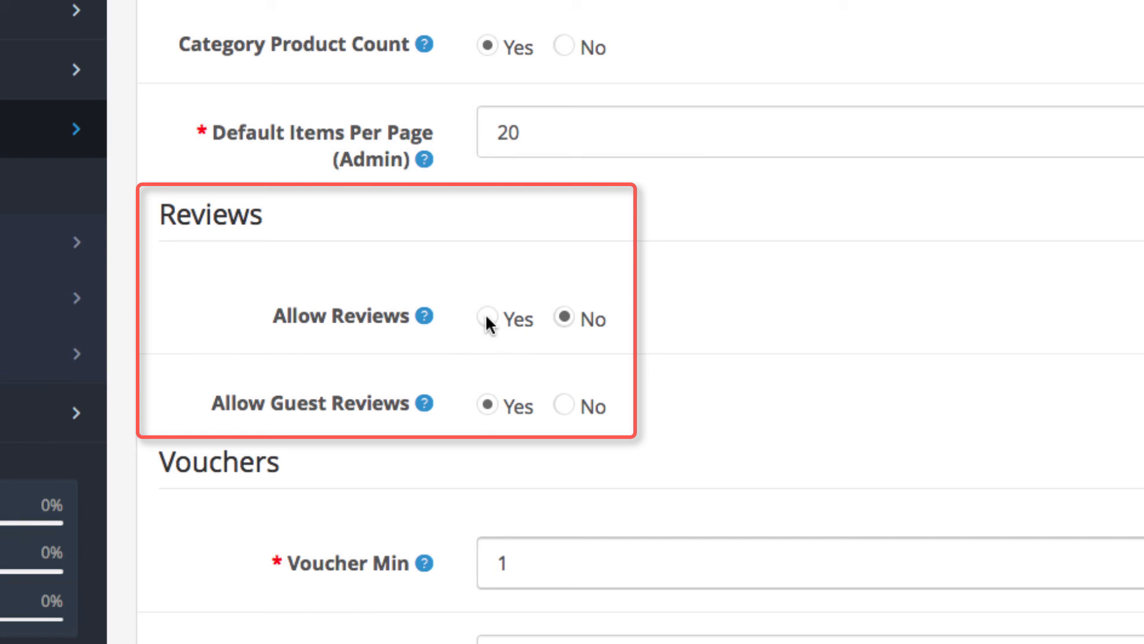
click(487, 319)
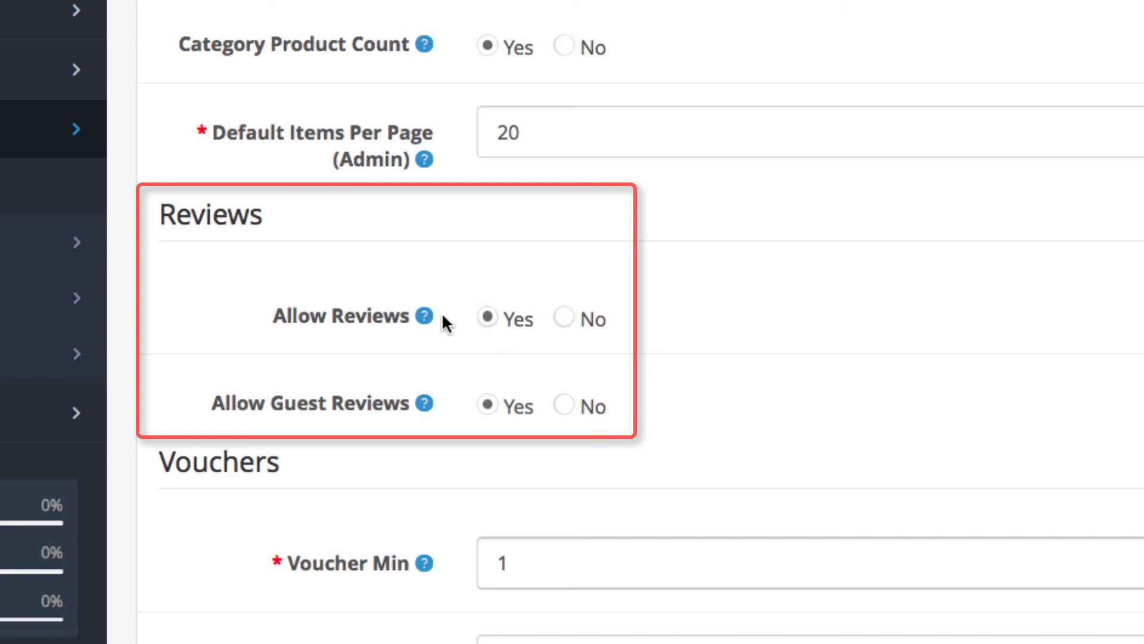
mouse_move(426, 405)
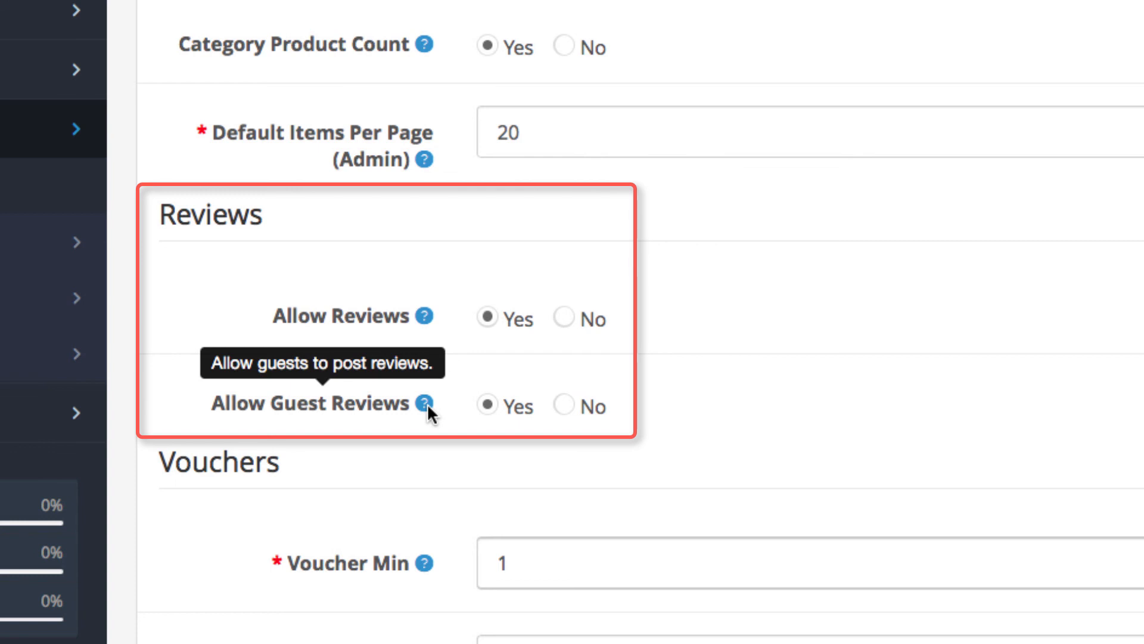
mouse_move(568, 419)
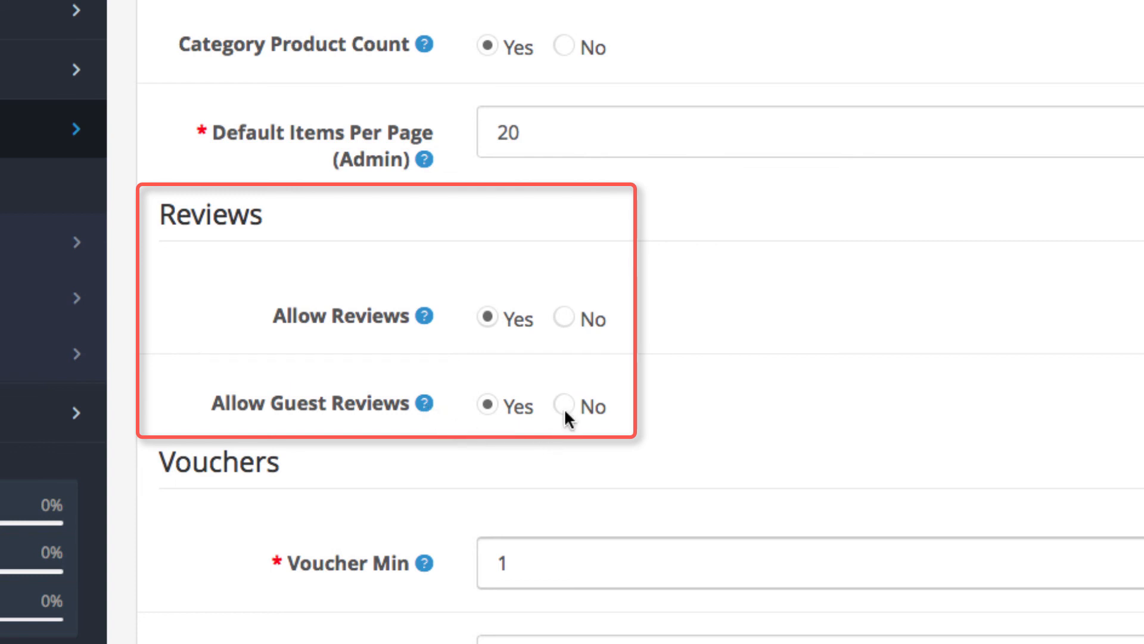
click(563, 404)
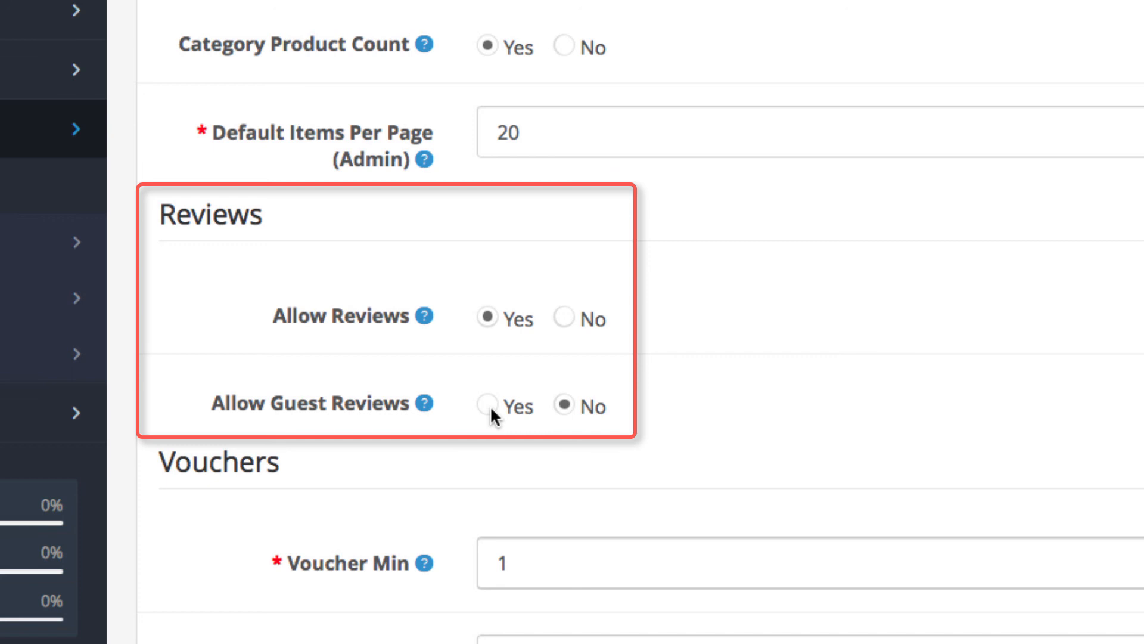
click(487, 404)
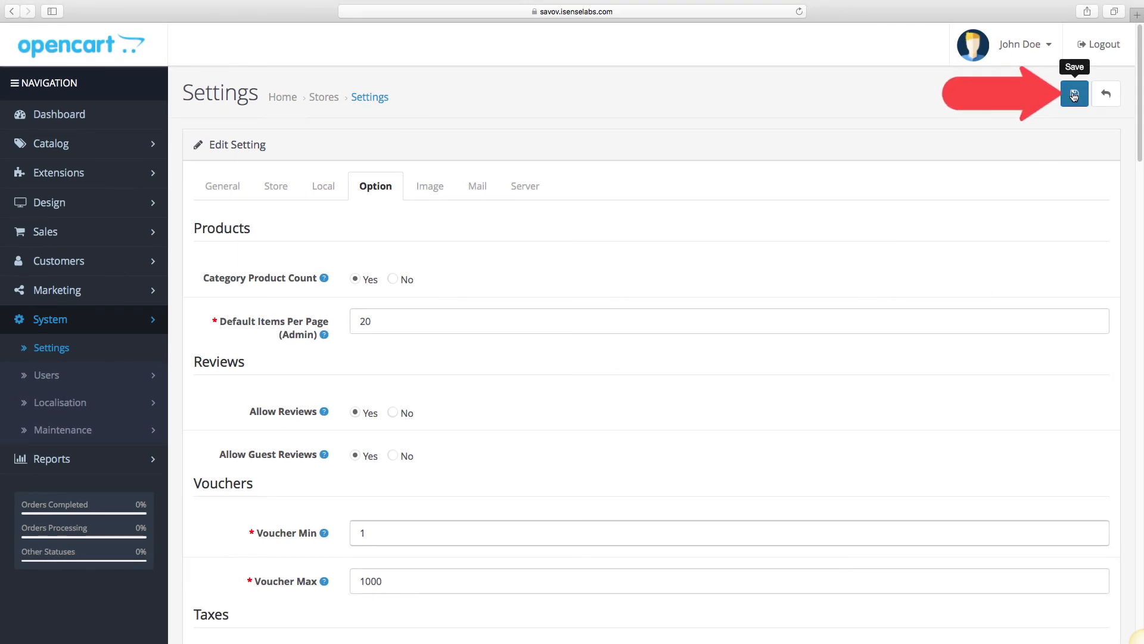
click(1074, 94)
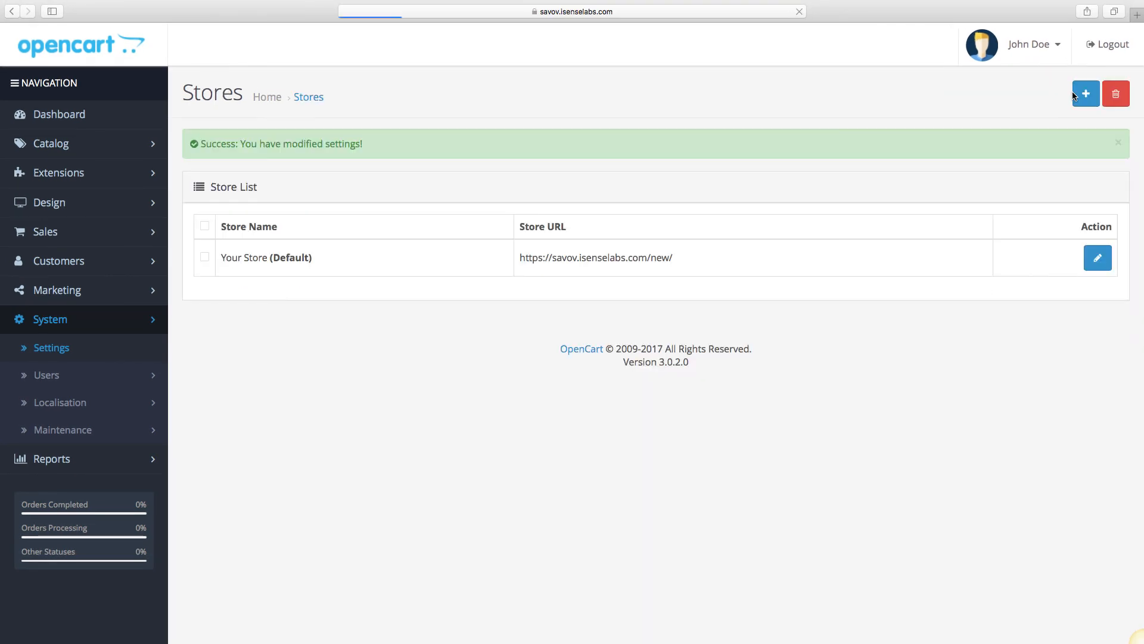